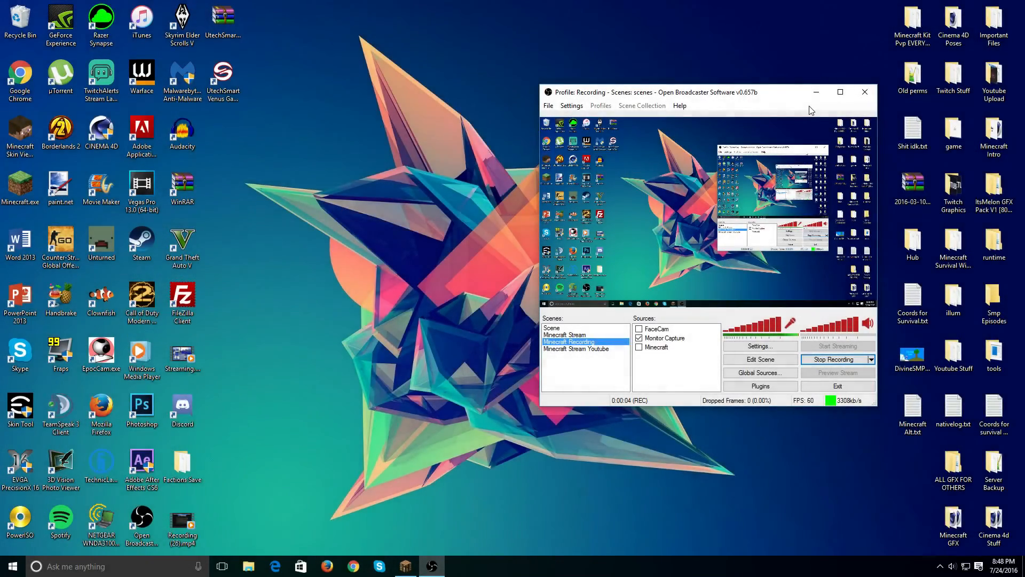
mouse_move(823, 44)
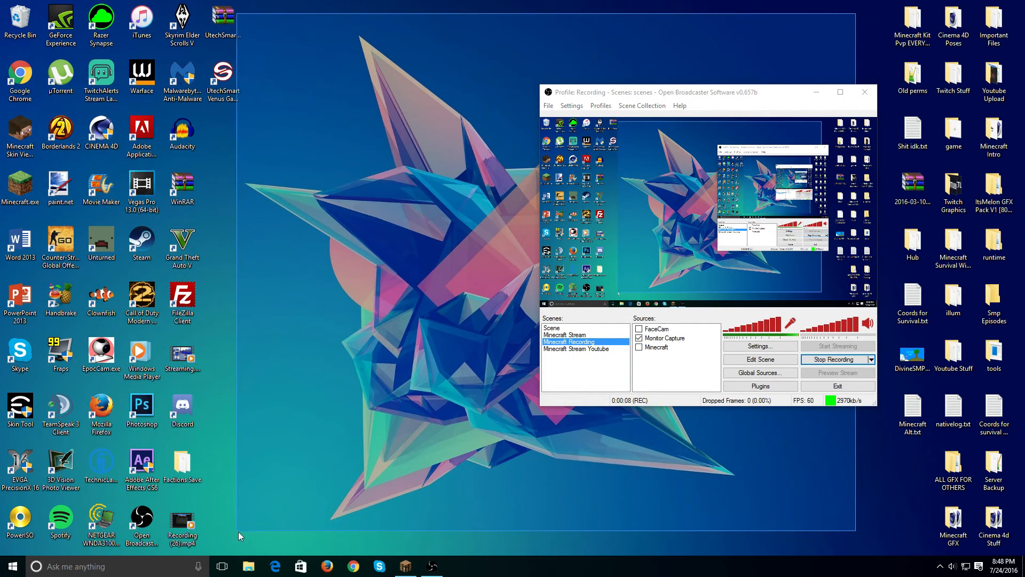
mouse_move(855, 7)
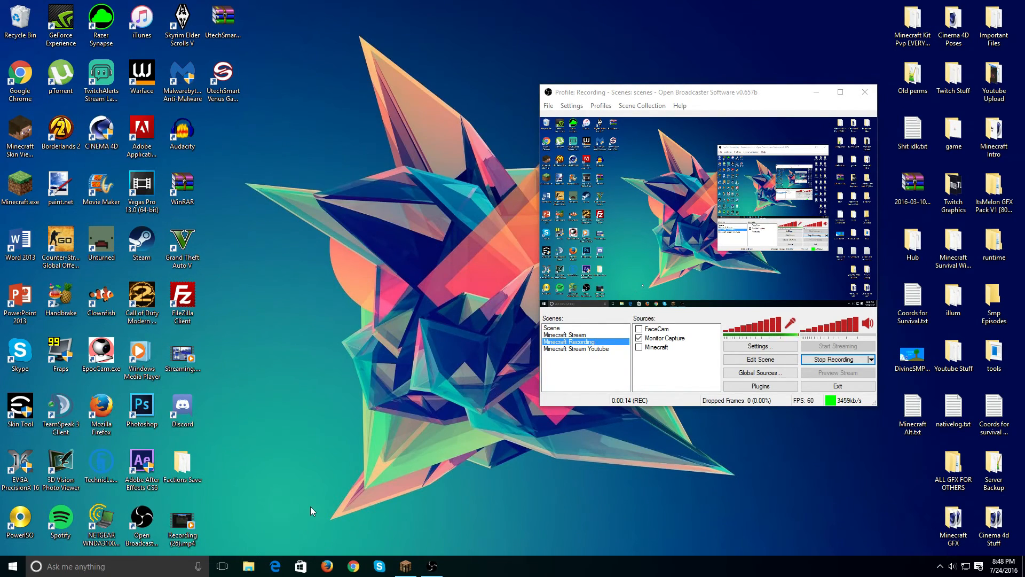
mouse_move(258, 503)
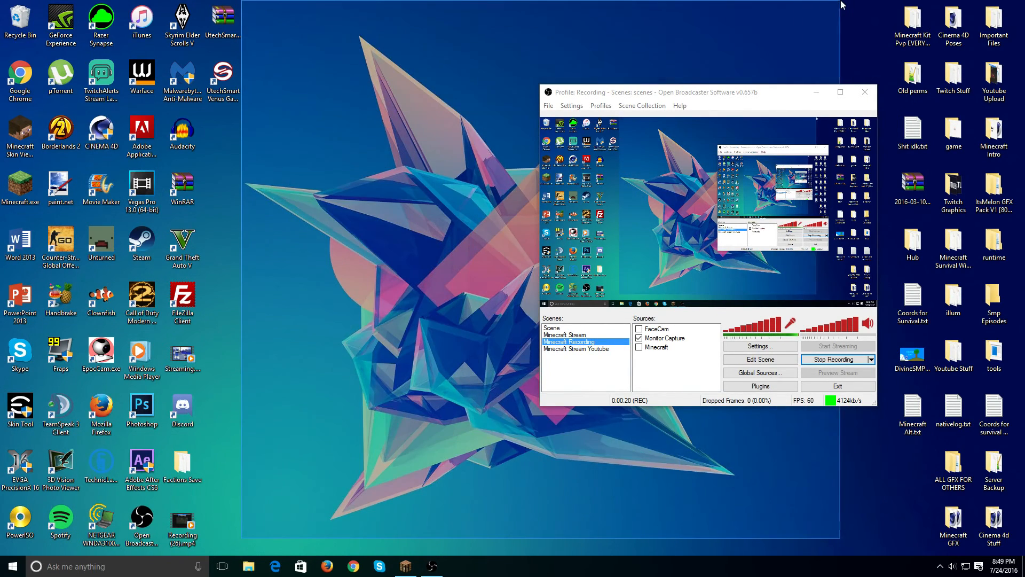
mouse_move(237, 528)
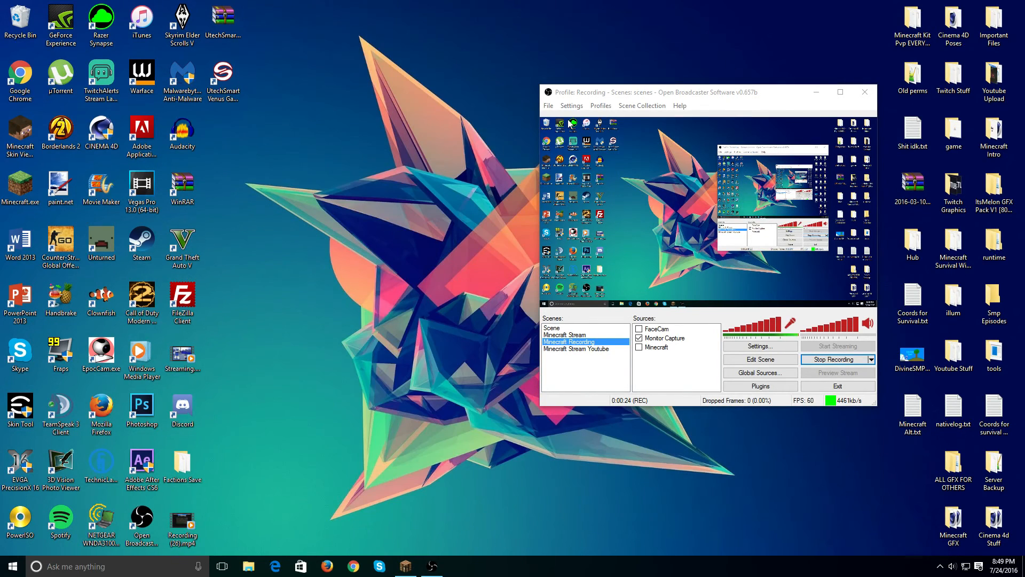
mouse_move(739, 23)
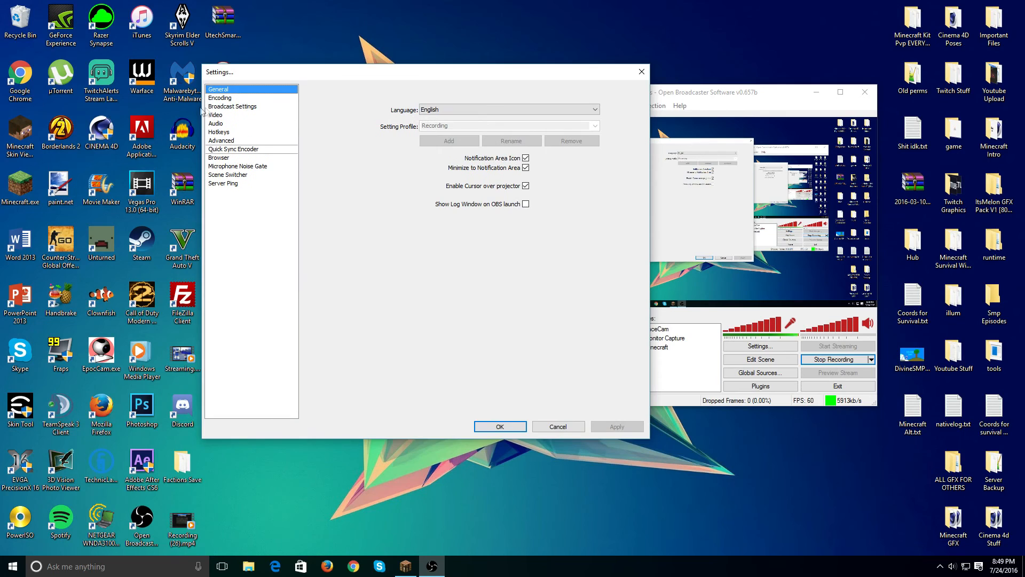
Show Encoding settings and keep Nvidia NVENC with CBR and 35000 kb/s maximum bitrate.
click(221, 97)
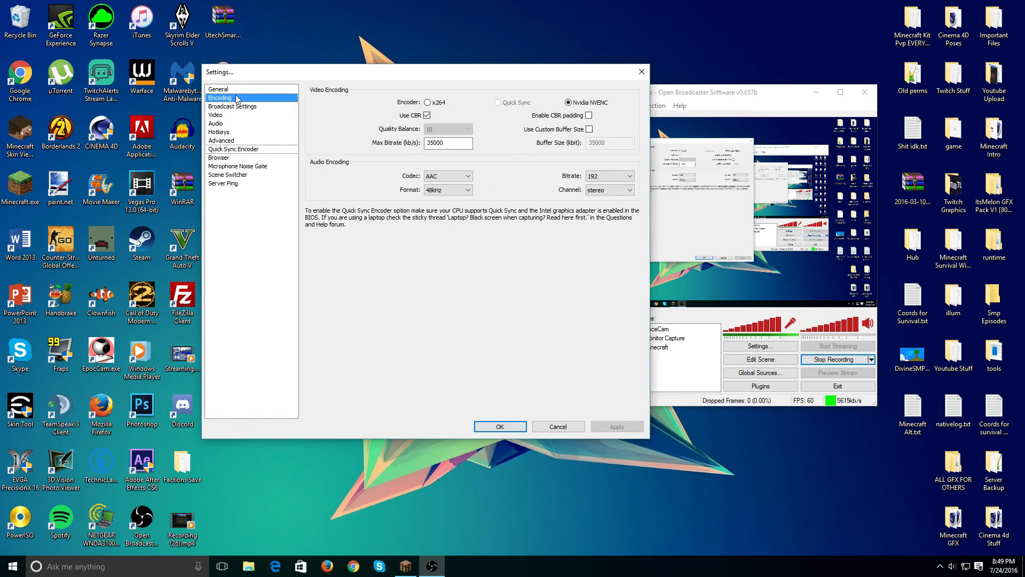
click(448, 143)
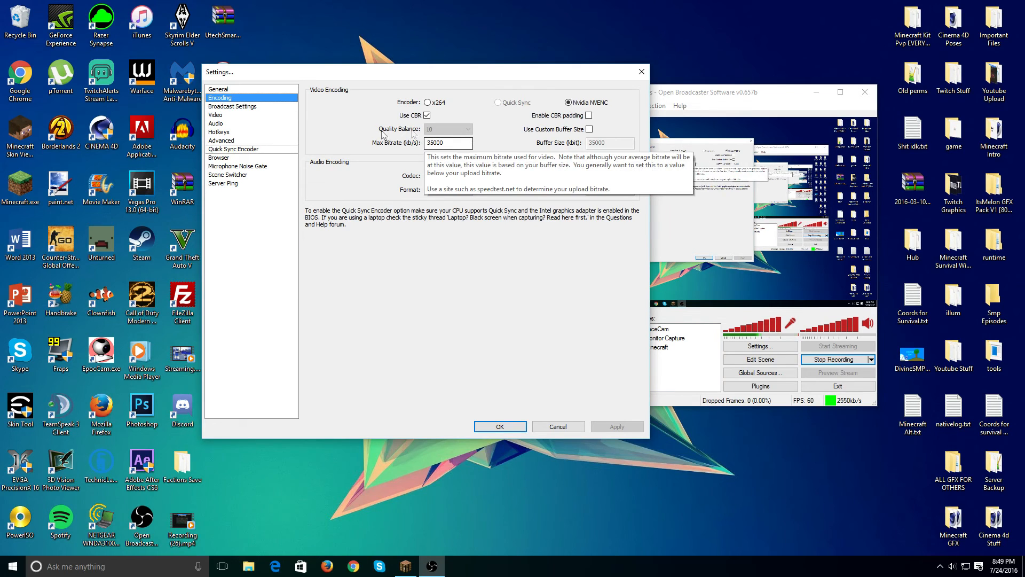
mouse_move(452, 110)
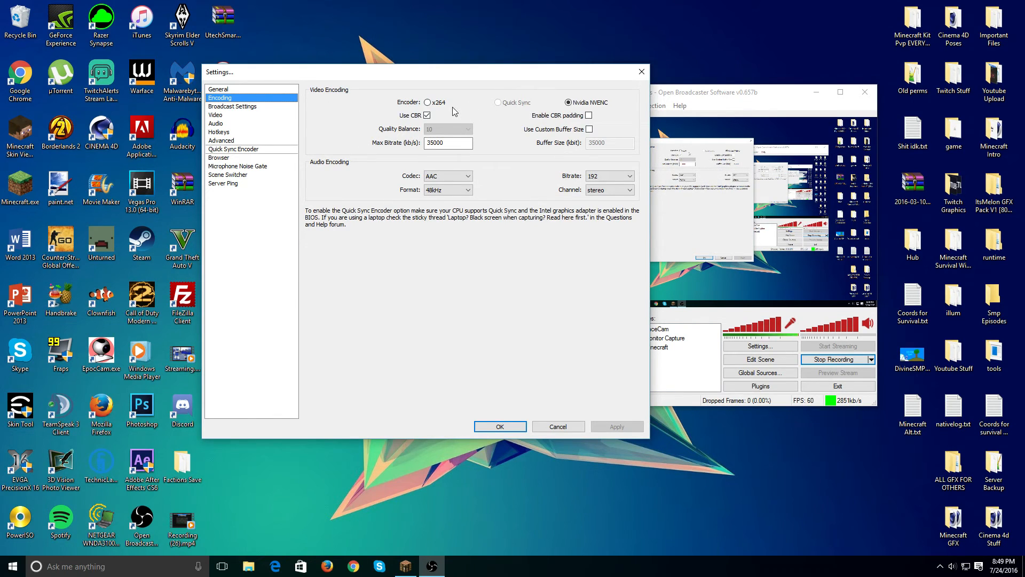
mouse_move(378, 128)
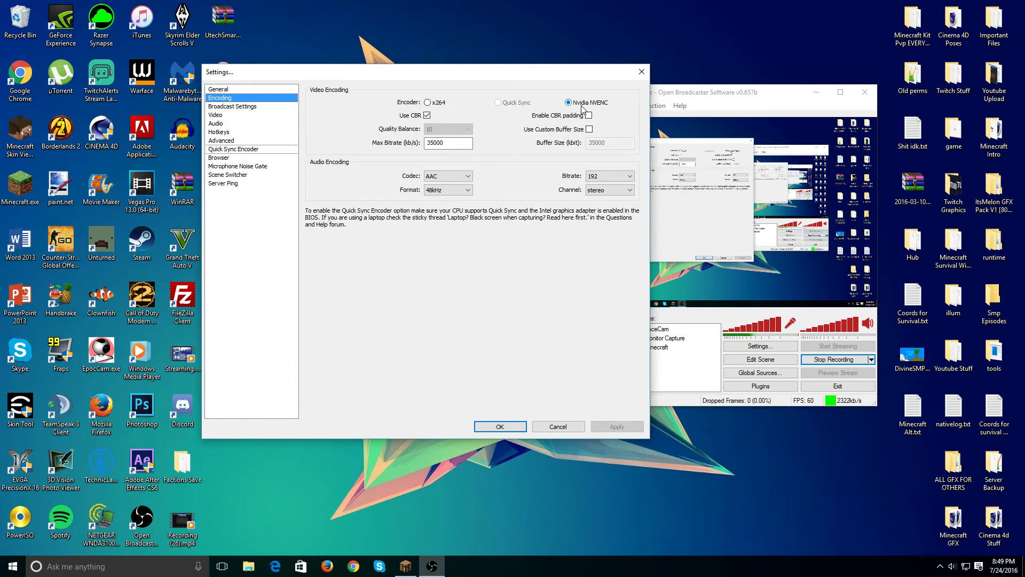
click(428, 102)
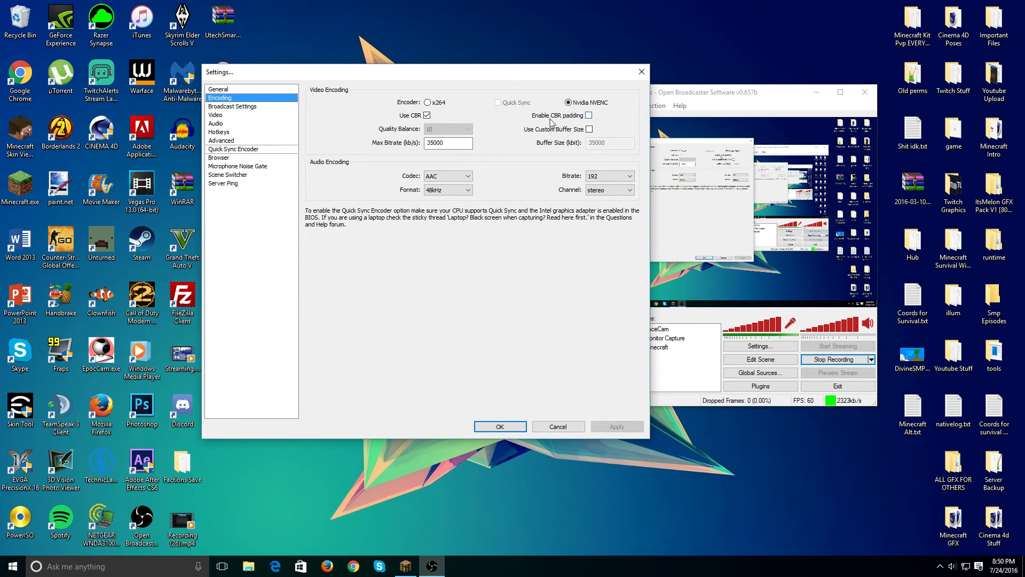
mouse_move(547, 99)
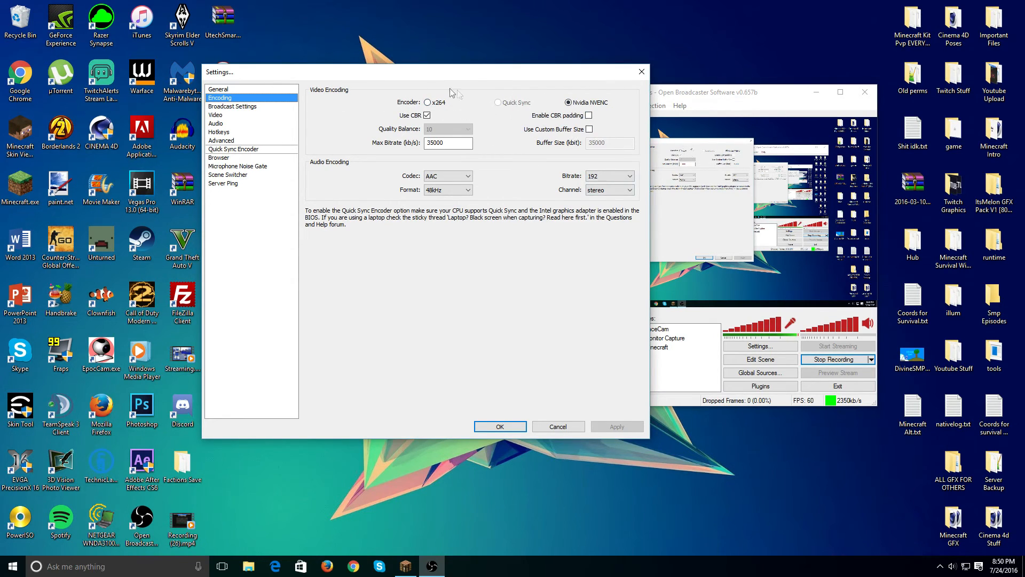
mouse_move(539, 97)
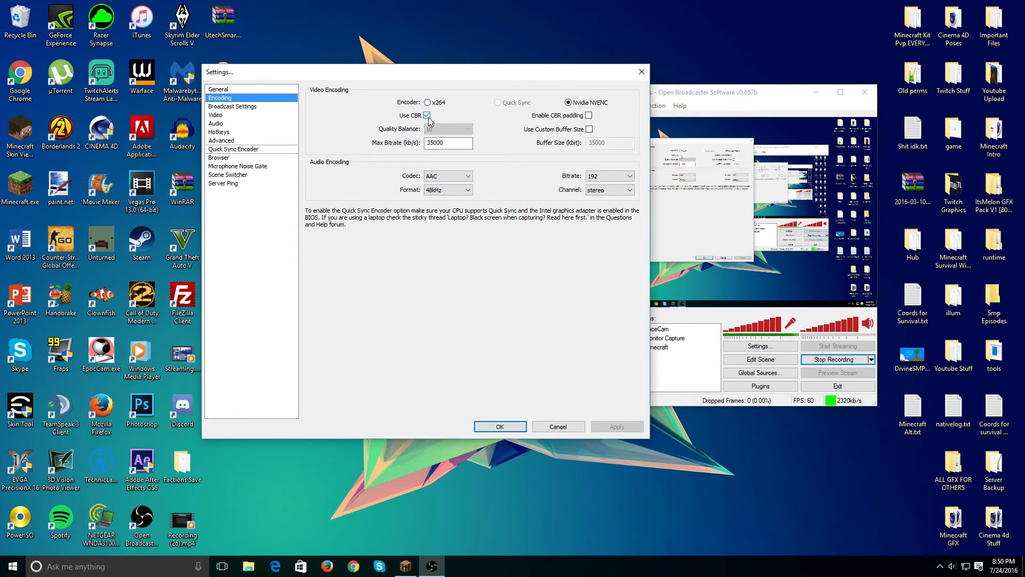
Toggle CBR off and on, keep quality balance 10, and enter 35000 max bitrate.
click(467, 129)
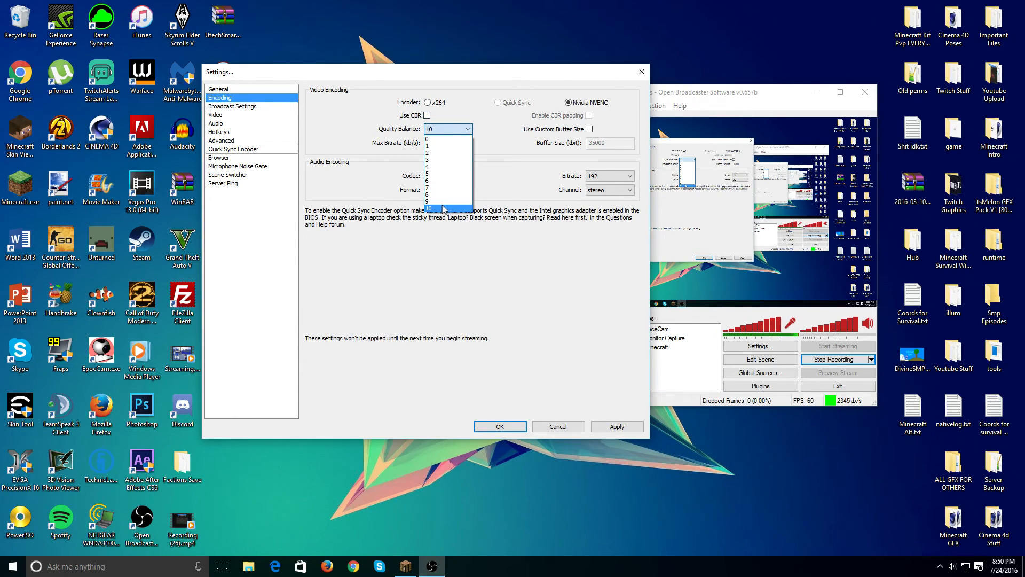
click(428, 209)
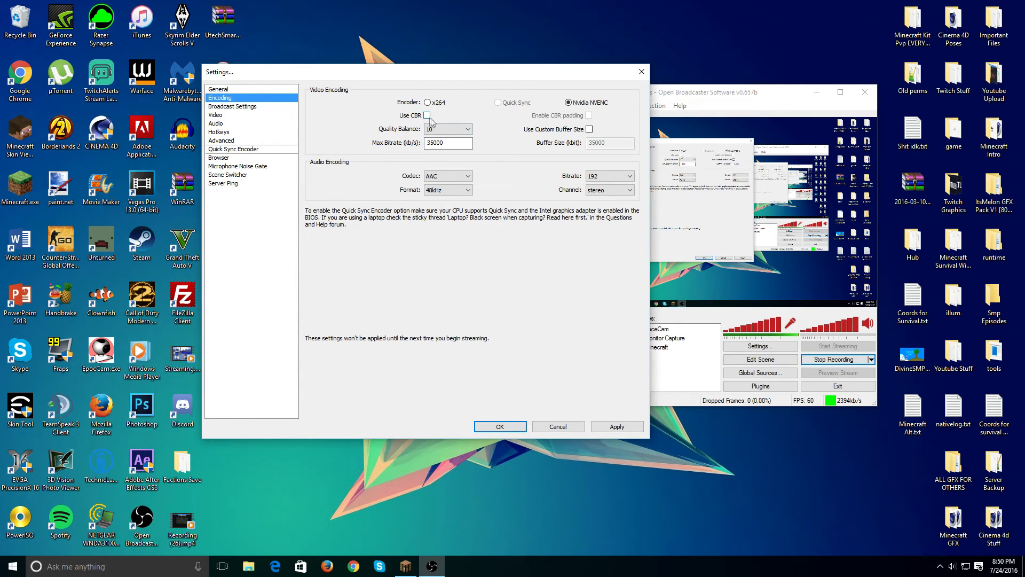
click(426, 116)
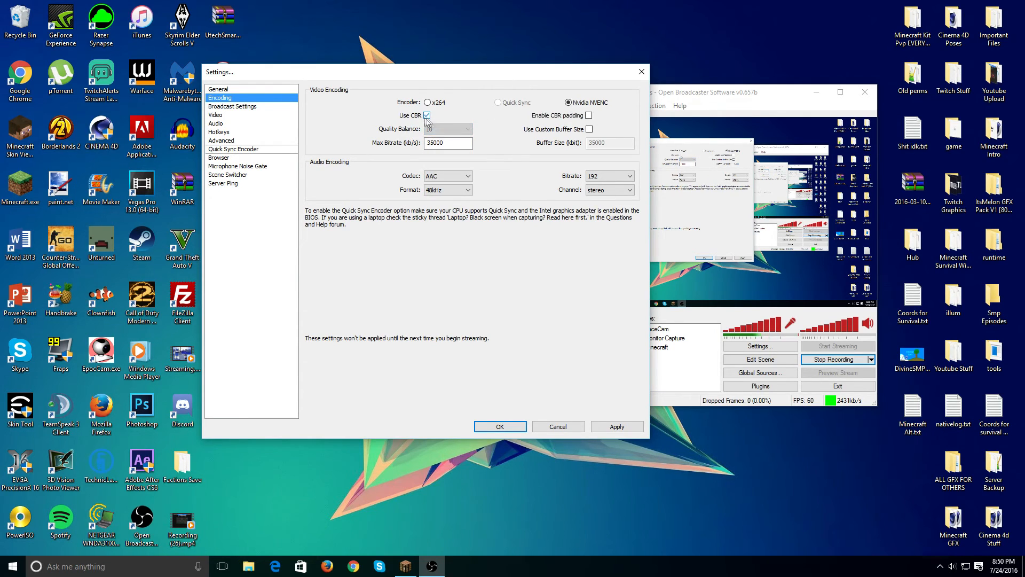
click(448, 143)
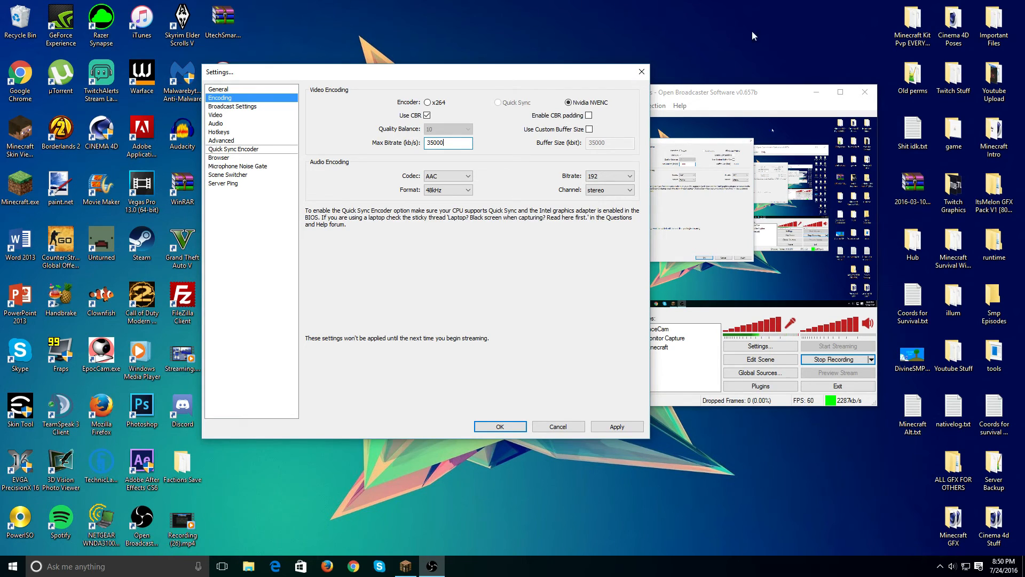
mouse_move(449, 269)
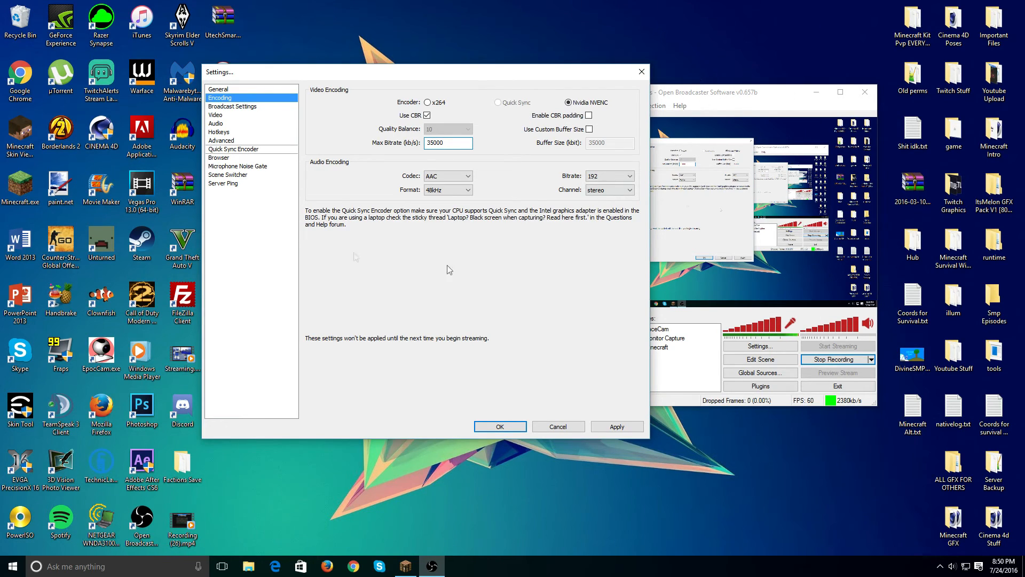
mouse_move(436, 168)
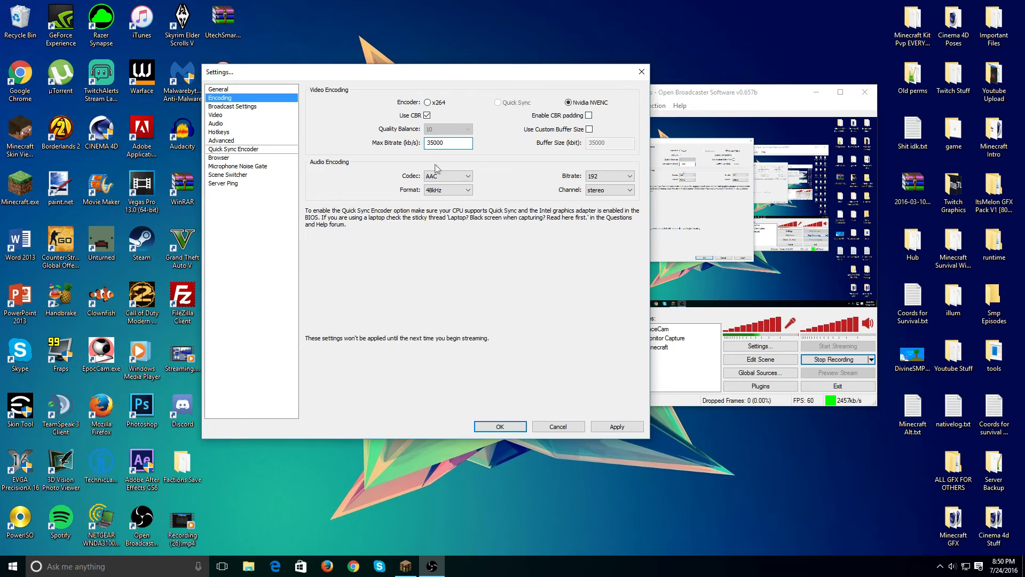
click(448, 143)
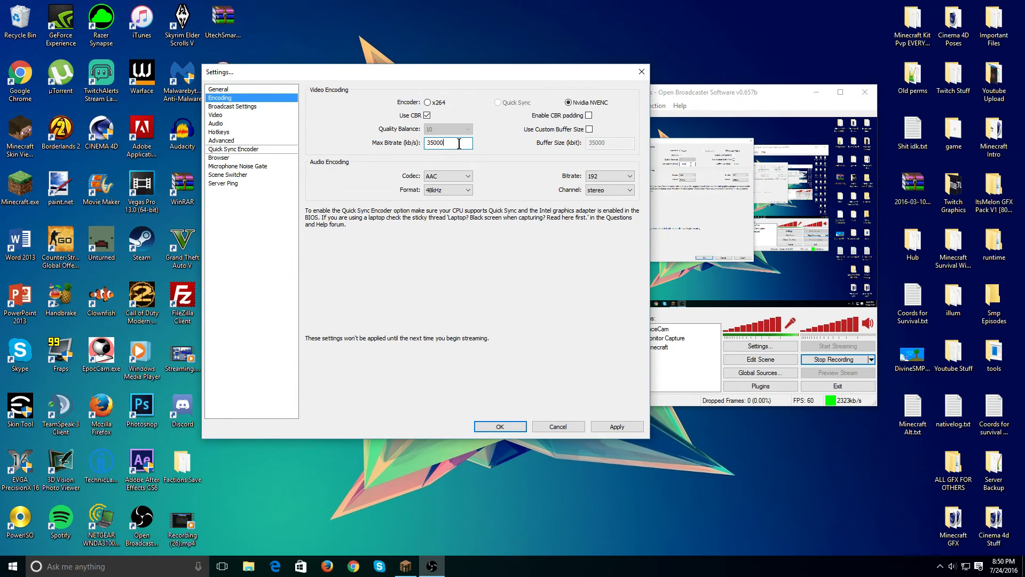
mouse_move(477, 163)
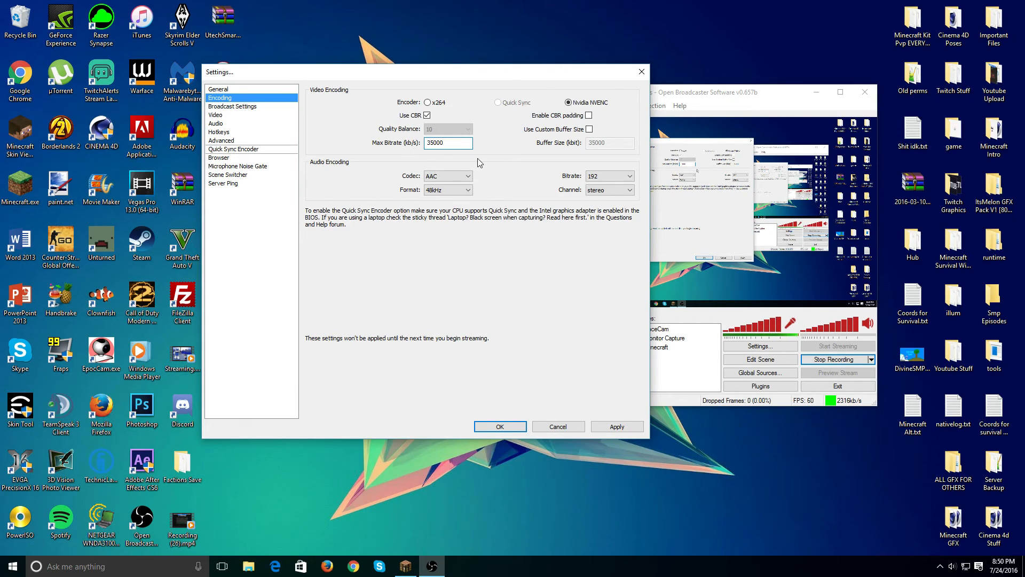
click(448, 142)
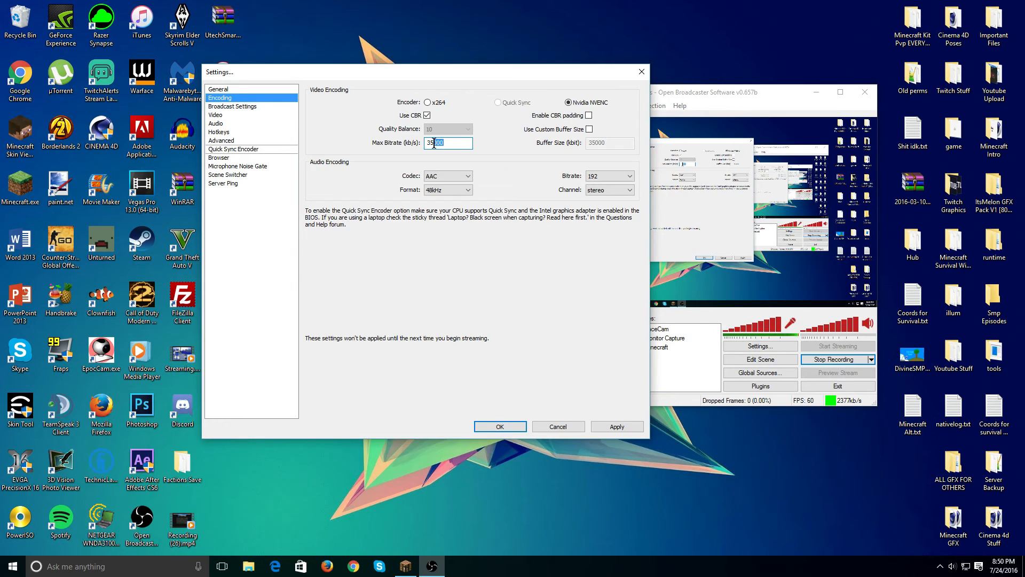
text(35000)
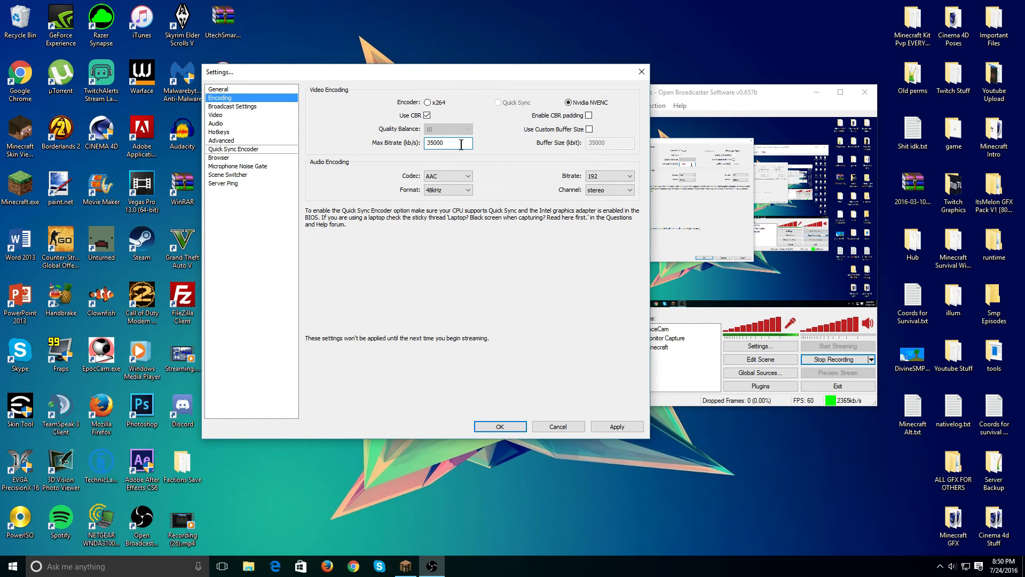
mouse_move(509, 169)
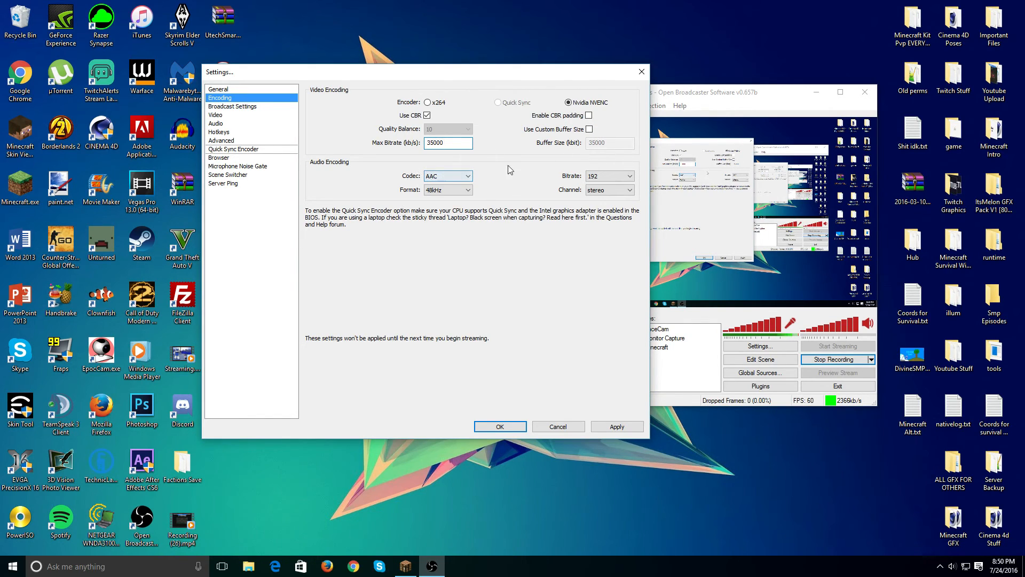
Keep audio at AAC, bitrate 192, stereo, then go to Broadcast Settings.
click(468, 175)
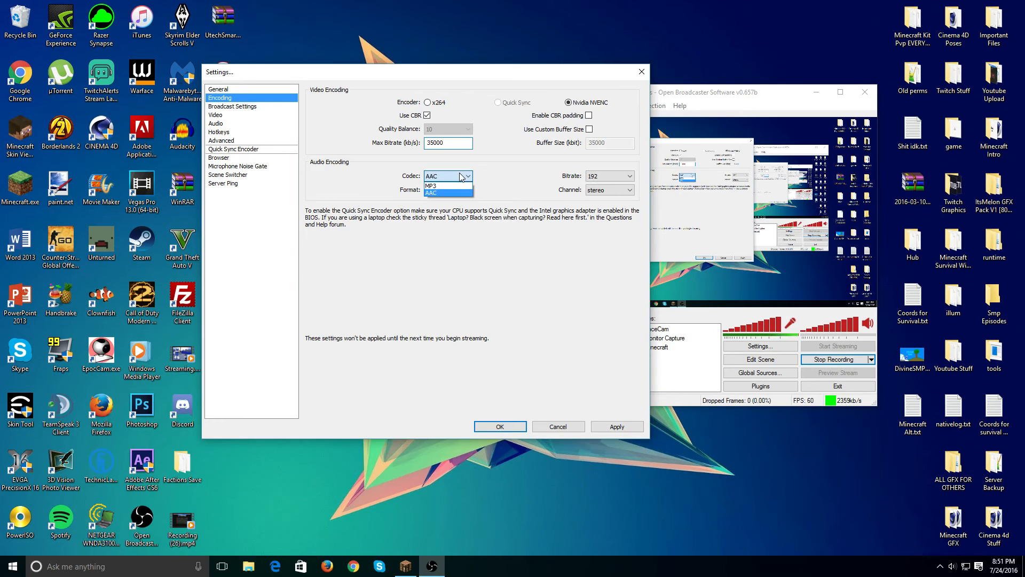
click(445, 189)
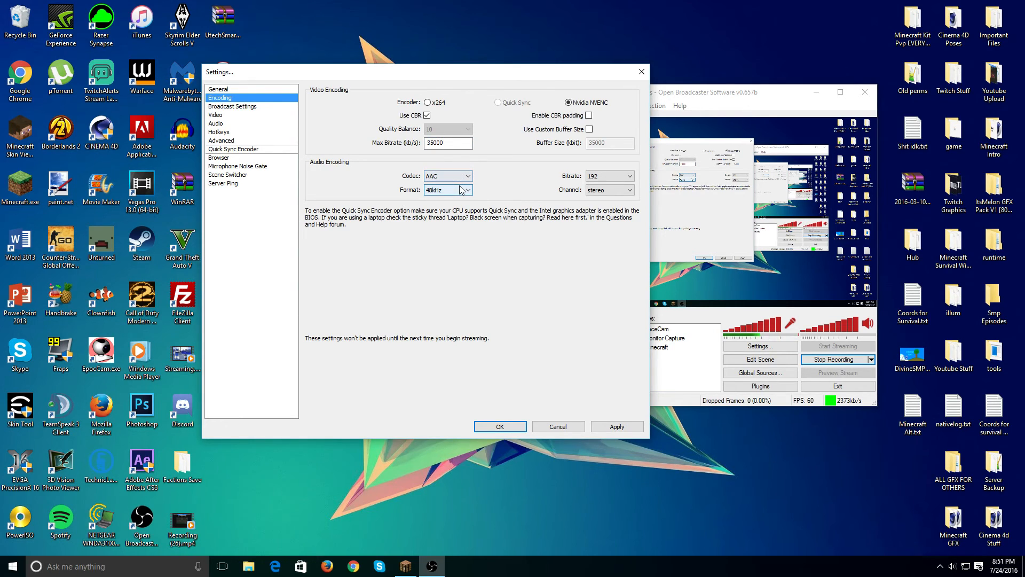
click(606, 175)
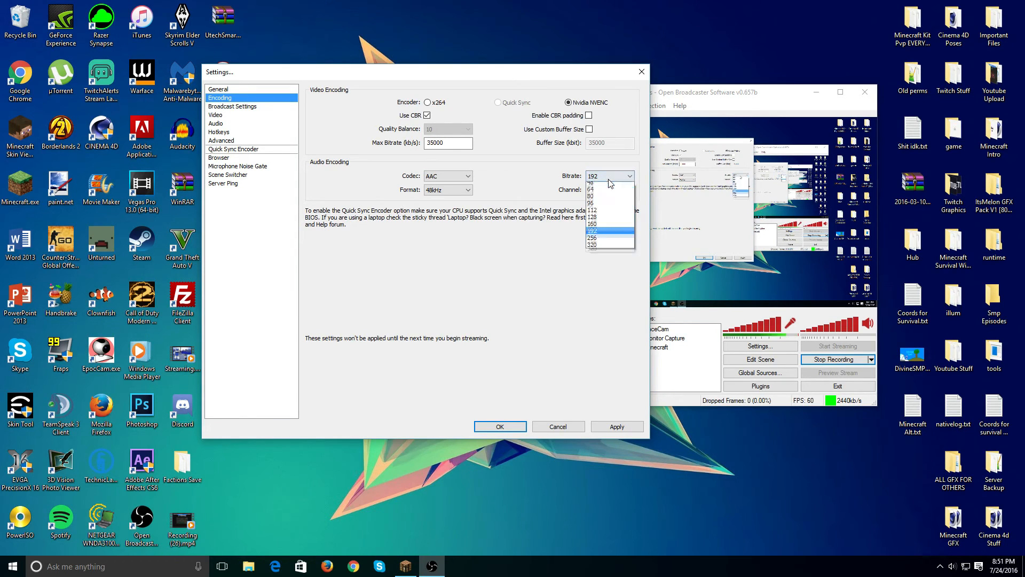
mouse_move(602, 242)
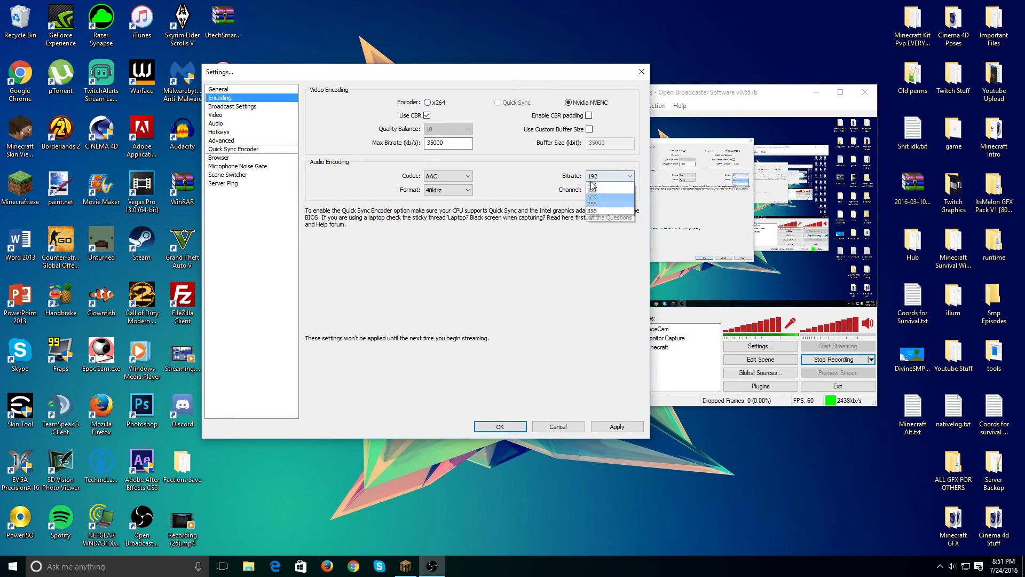
click(608, 189)
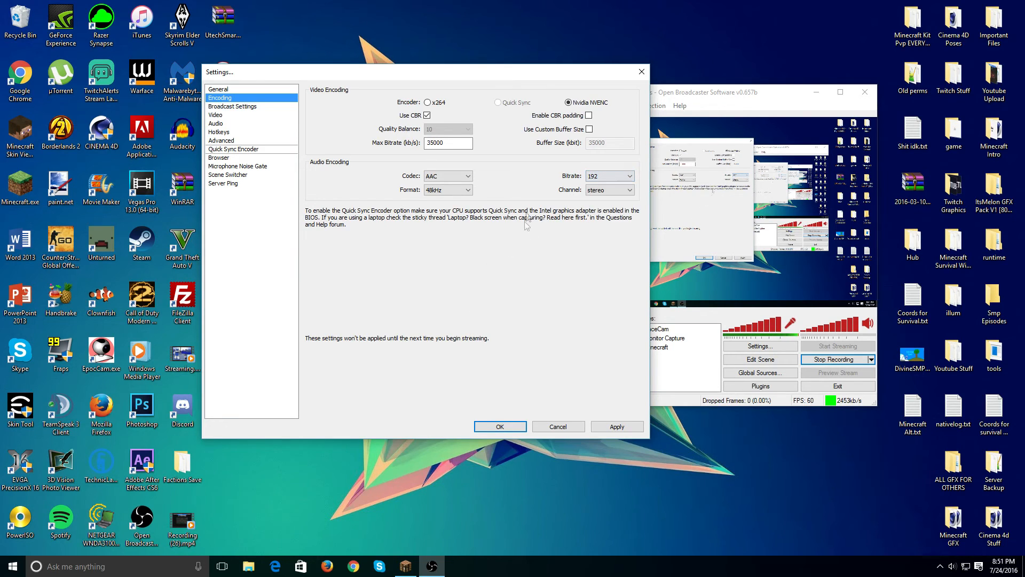
click(608, 190)
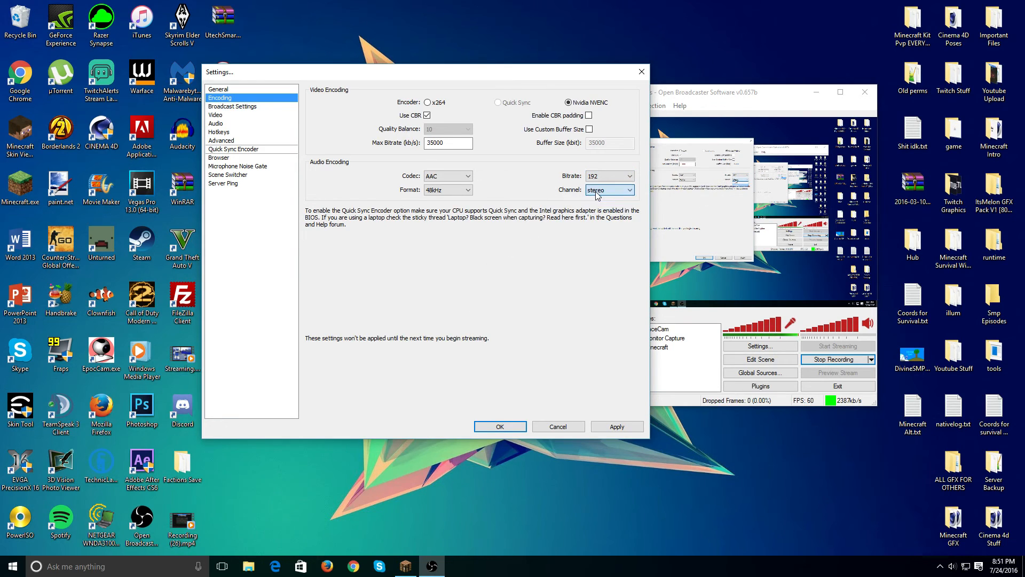
click(232, 105)
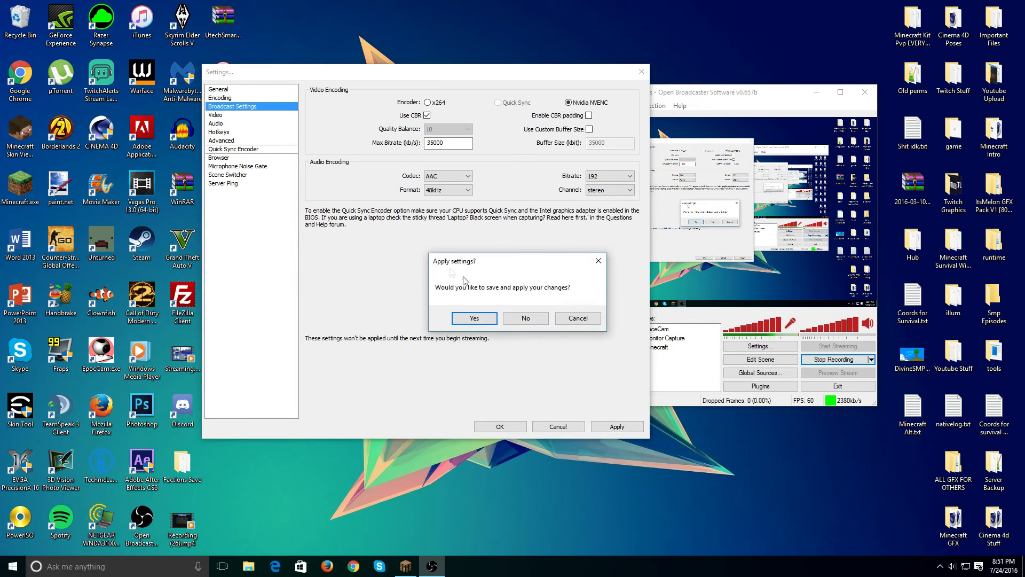
Confirm the Apply settings prompt to save the pending encoding changes.
click(473, 318)
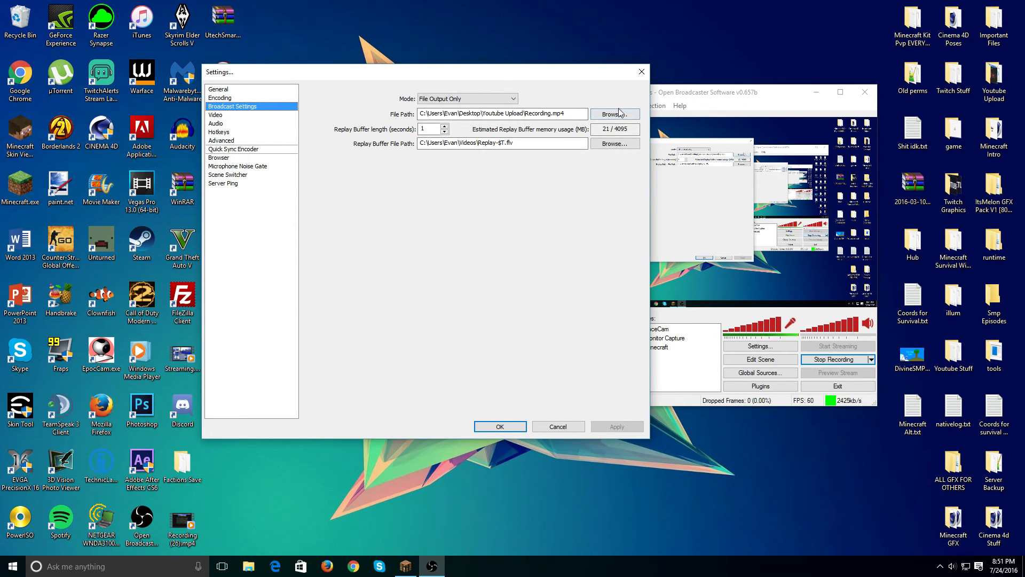
mouse_move(559, 277)
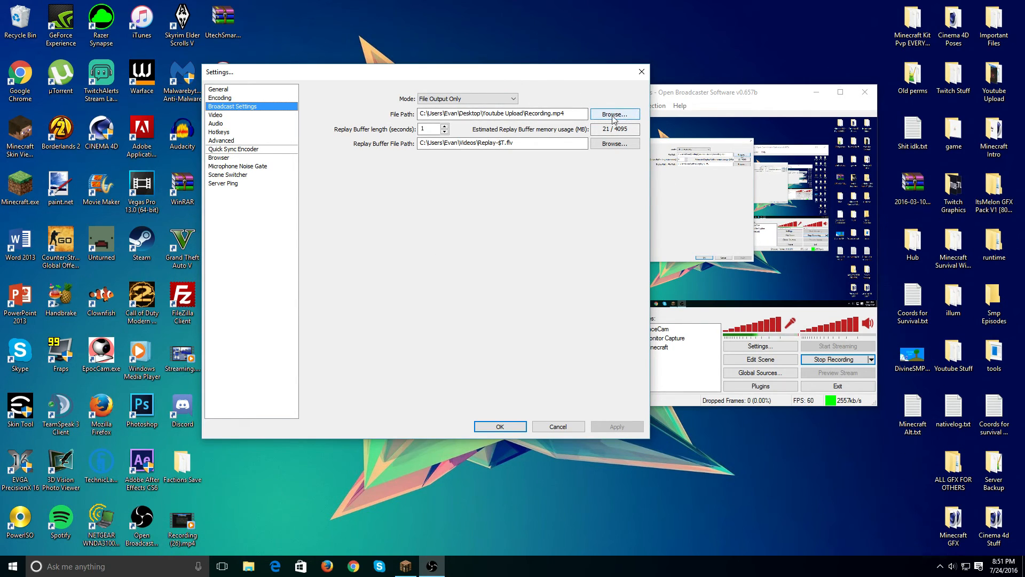
mouse_move(873, 36)
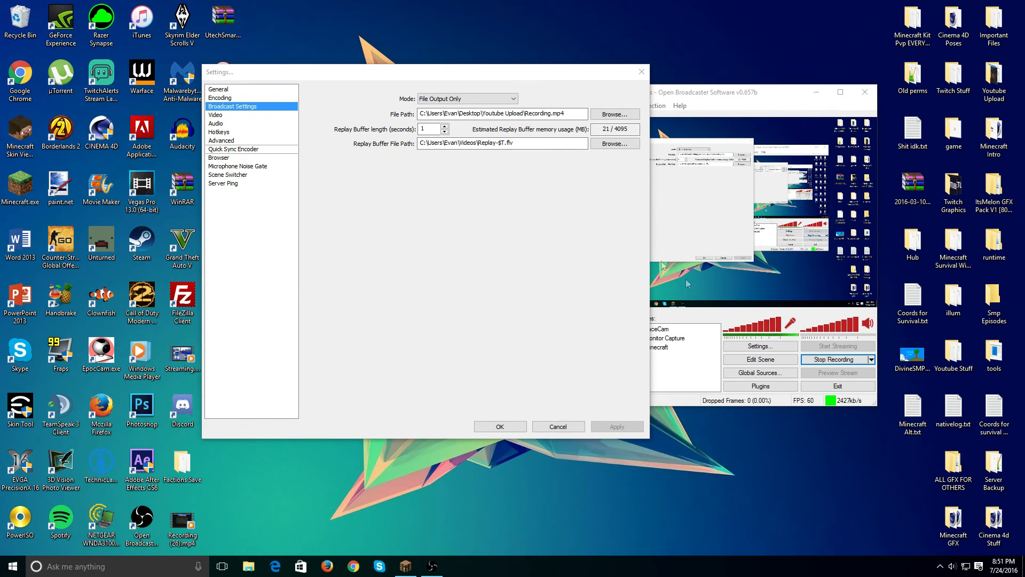
mouse_move(588, 229)
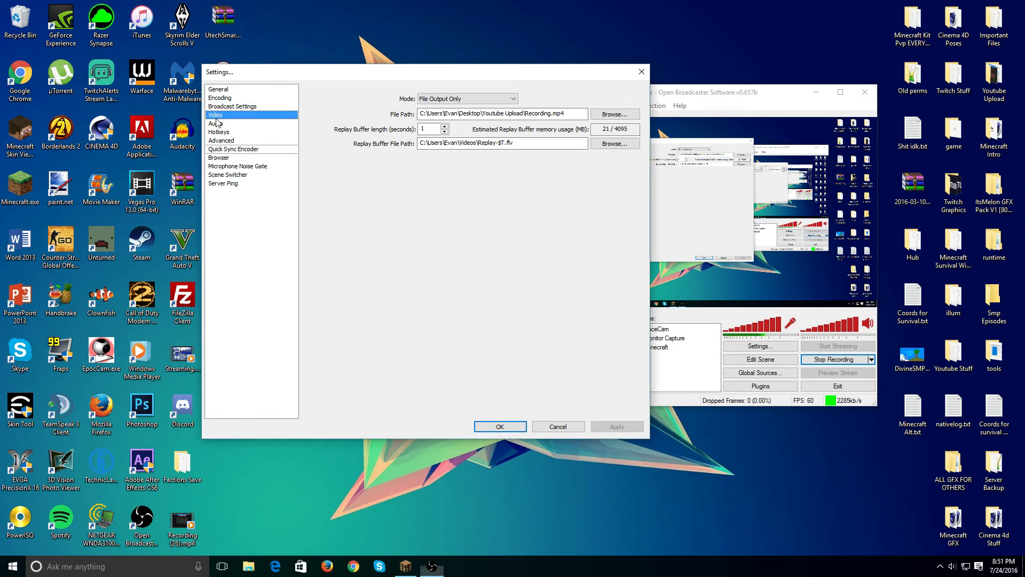
Show the Video page with GTX 750 Ti, 1920x1080 base, no downscale, 60 FPS.
click(215, 116)
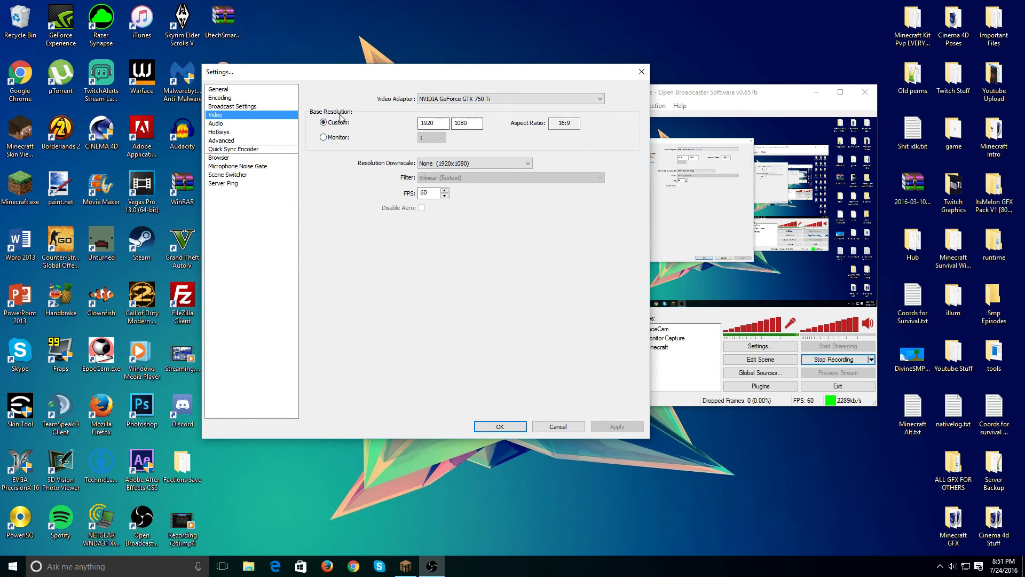
mouse_move(459, 39)
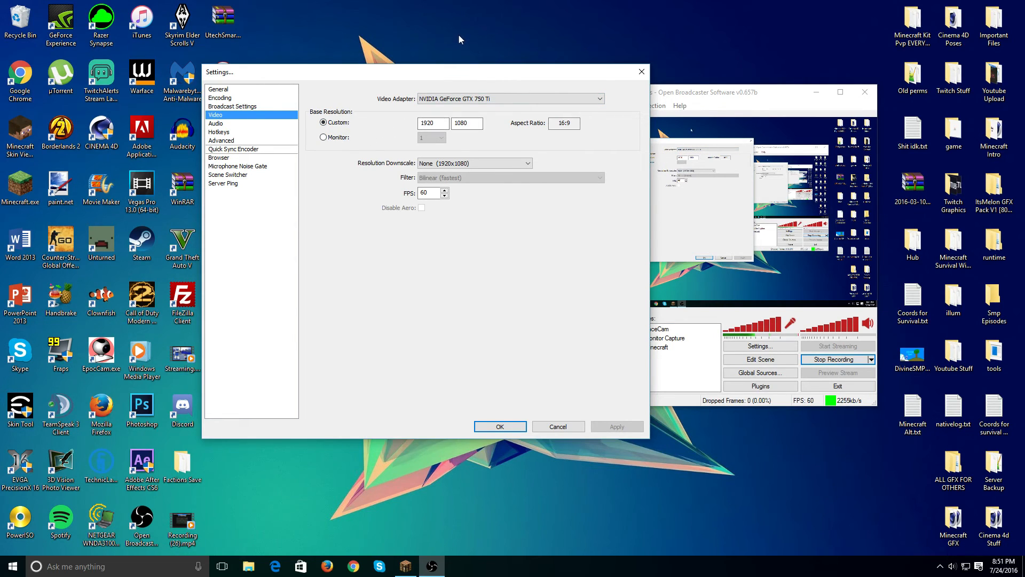
right_click(415, 51)
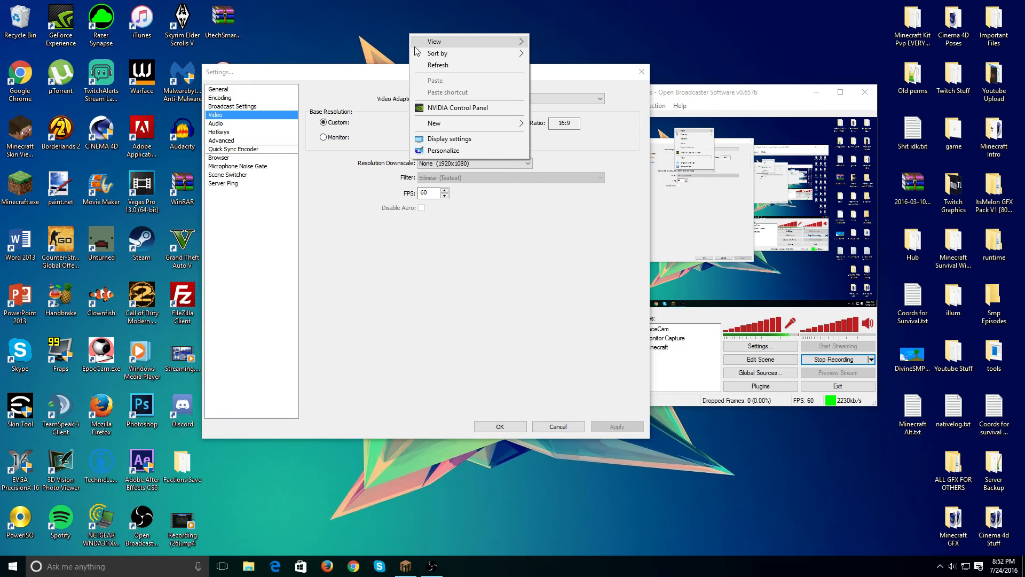
mouse_move(448, 139)
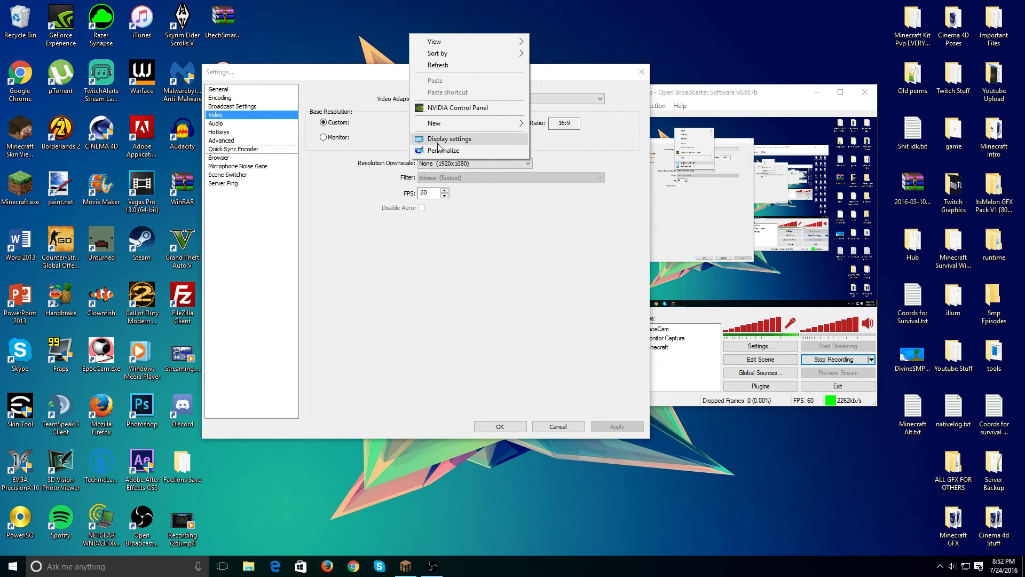
click(449, 139)
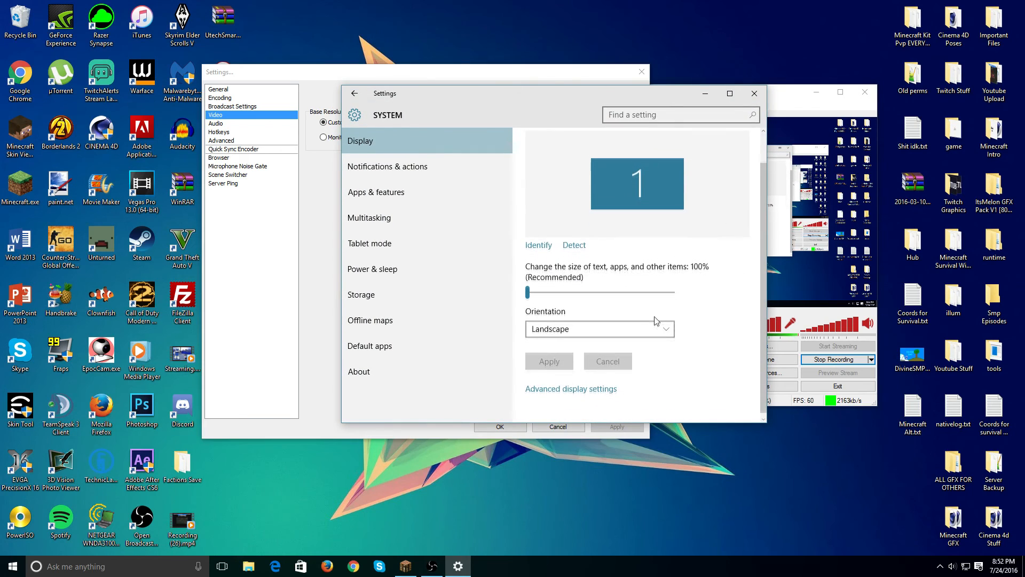
click(570, 388)
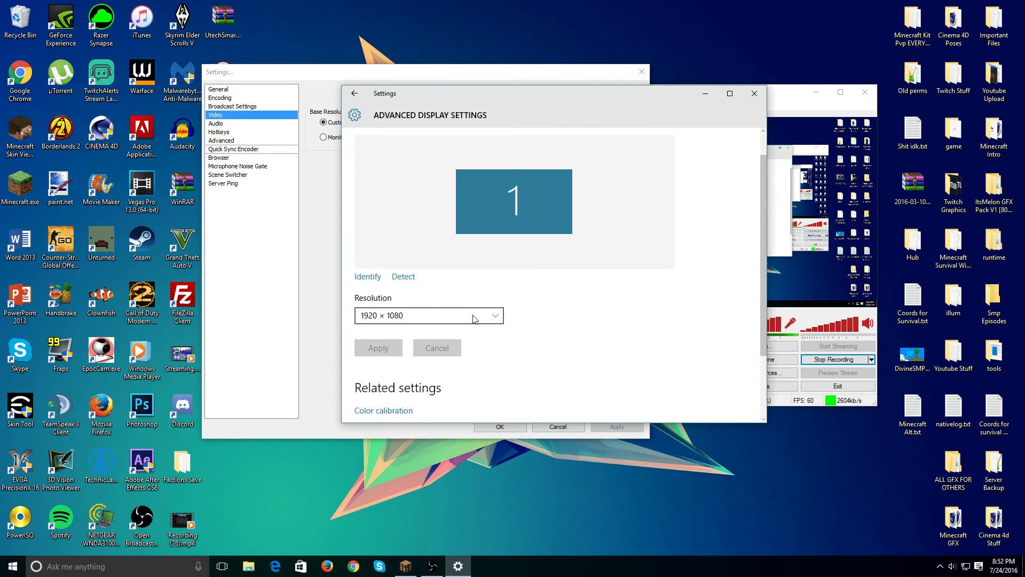
mouse_move(754, 93)
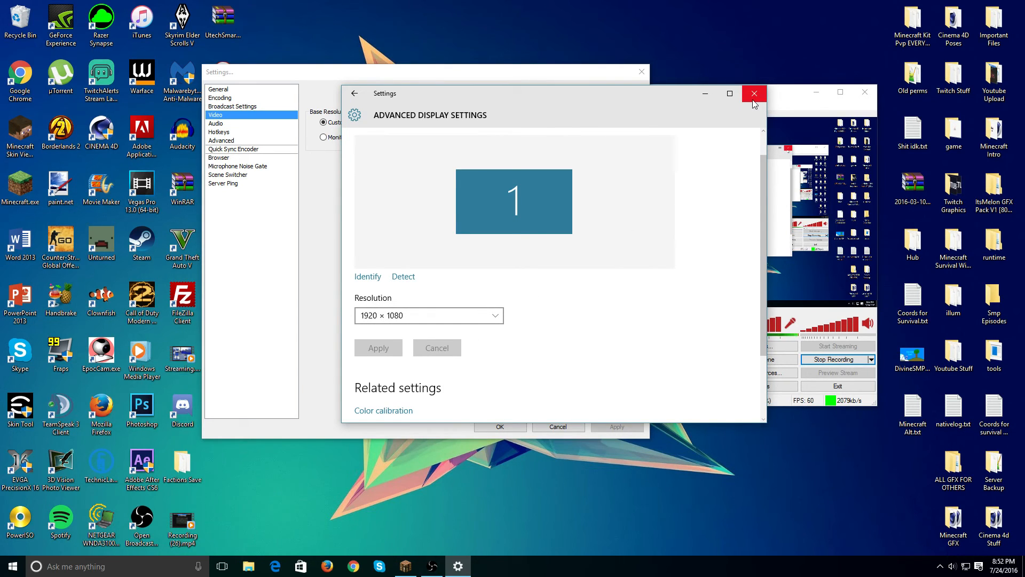
click(754, 93)
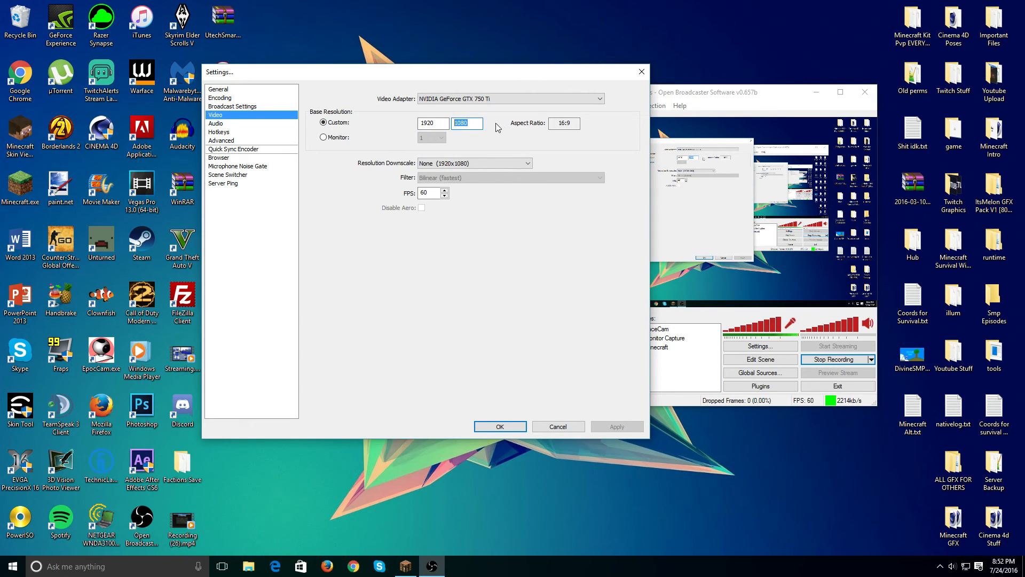
Check the 1080 base resolution and keep downscale at None with 60 FPS.
click(466, 123)
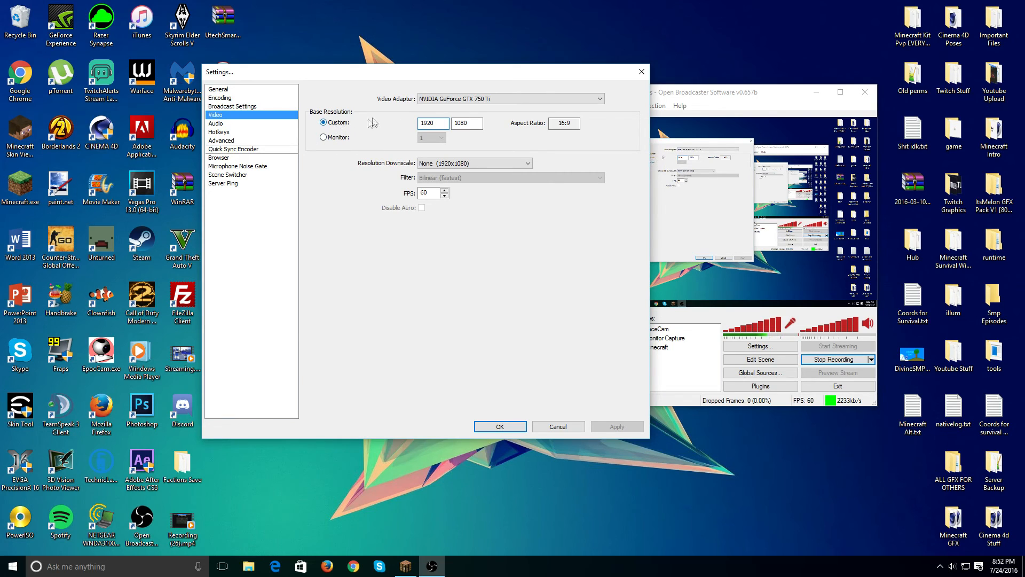
click(466, 123)
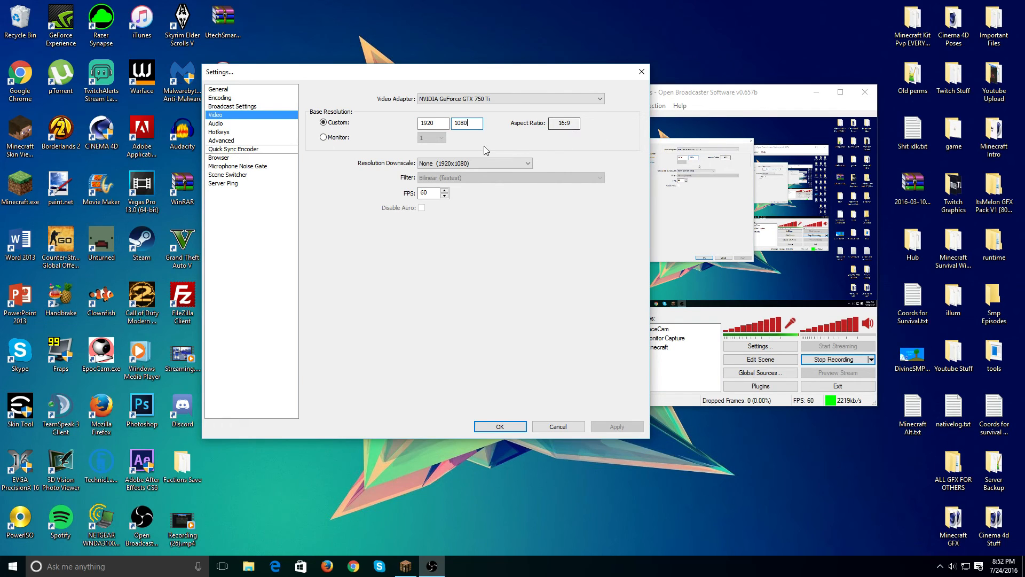
mouse_move(497, 161)
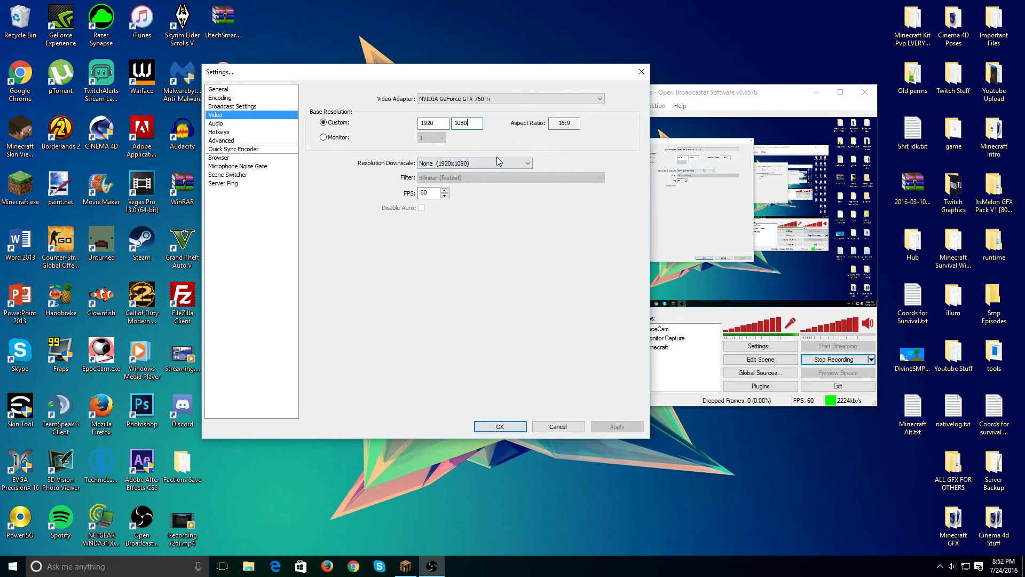
click(526, 163)
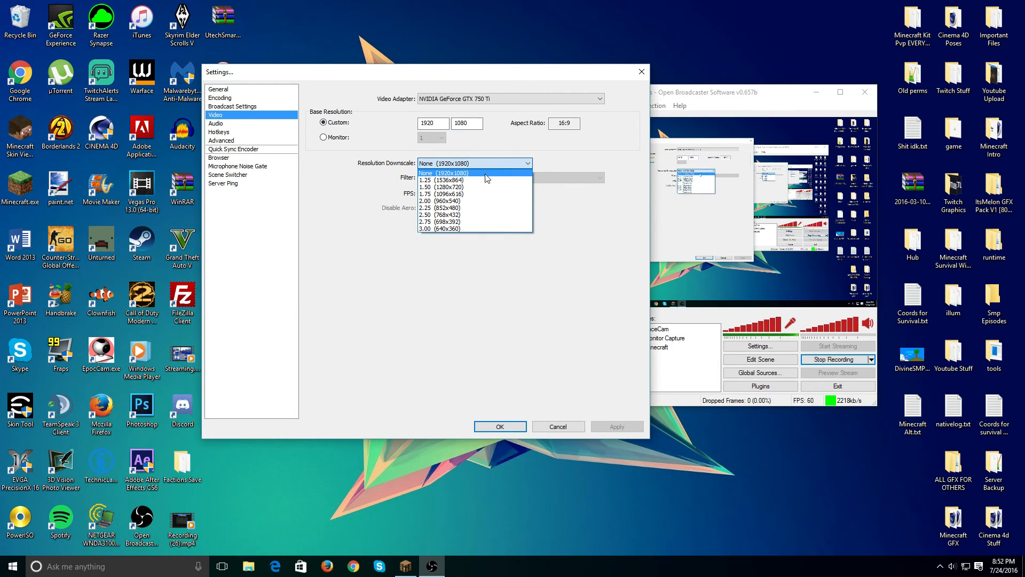
mouse_move(474, 195)
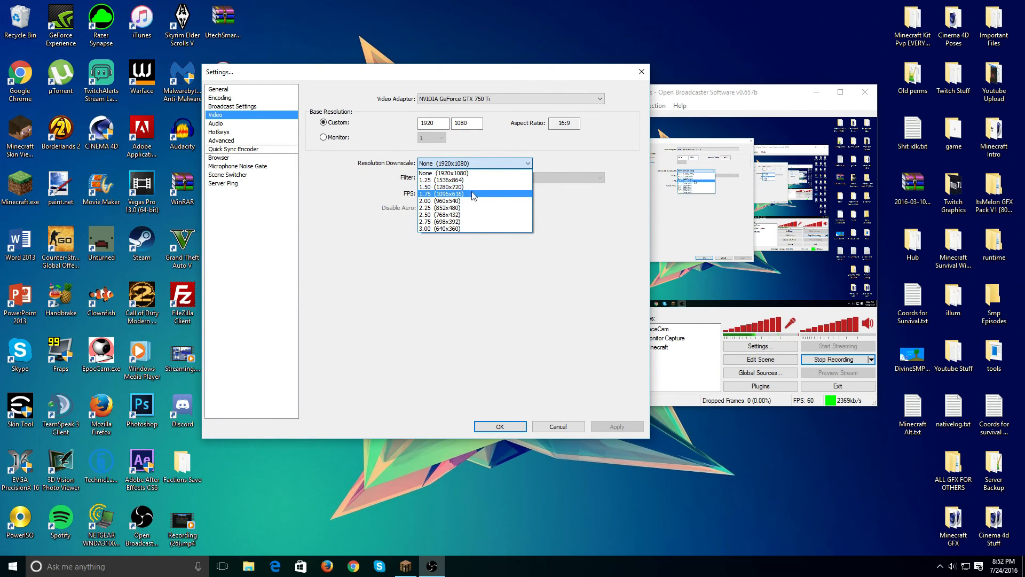
mouse_move(445, 187)
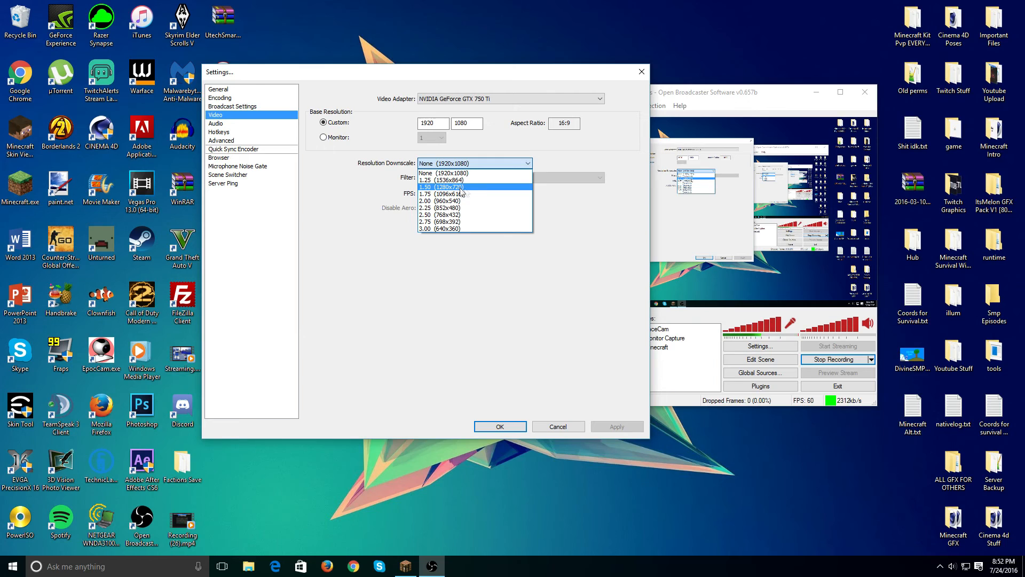
click(443, 172)
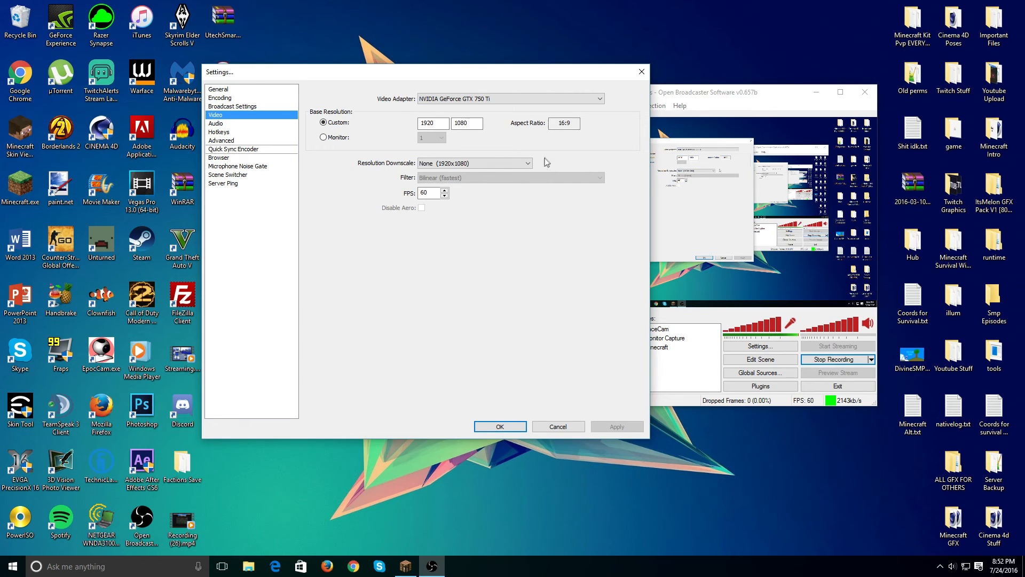
click(527, 163)
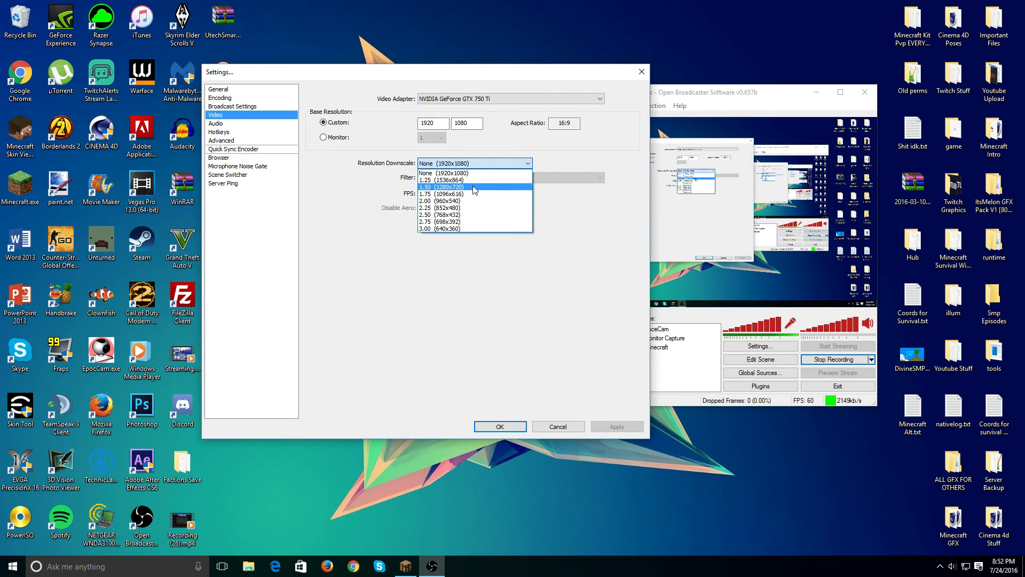
mouse_move(521, 180)
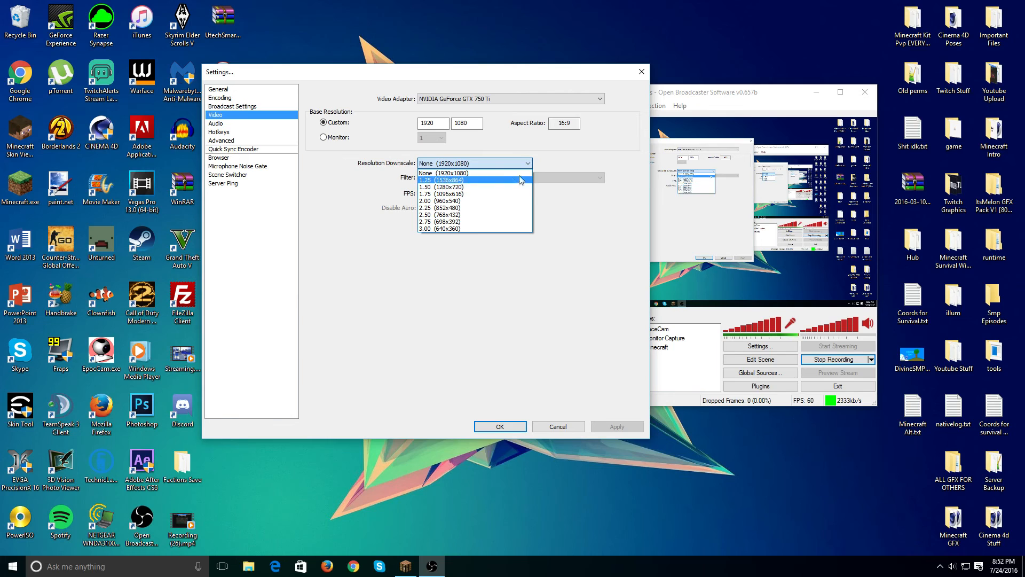
click(449, 173)
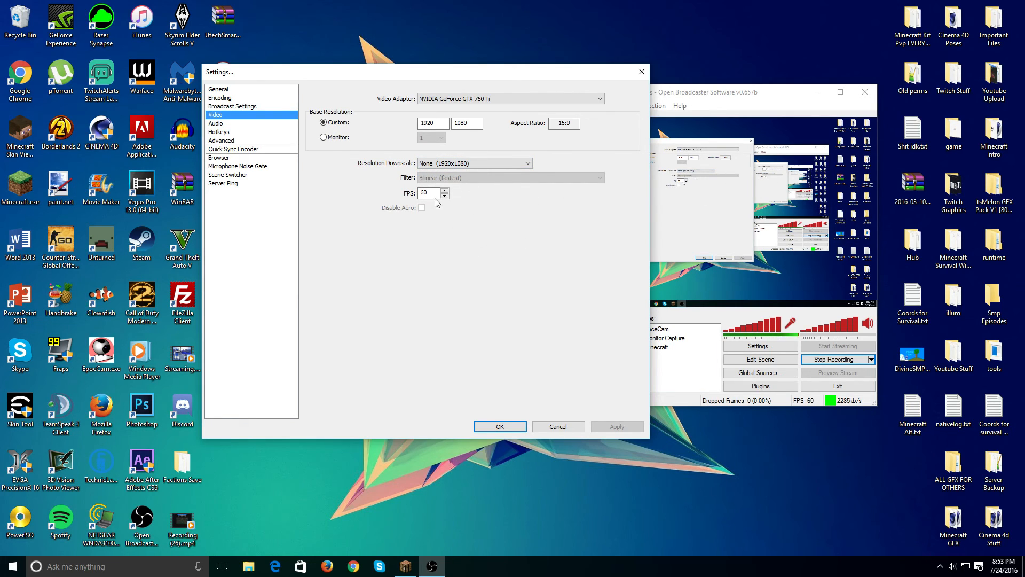
click(429, 193)
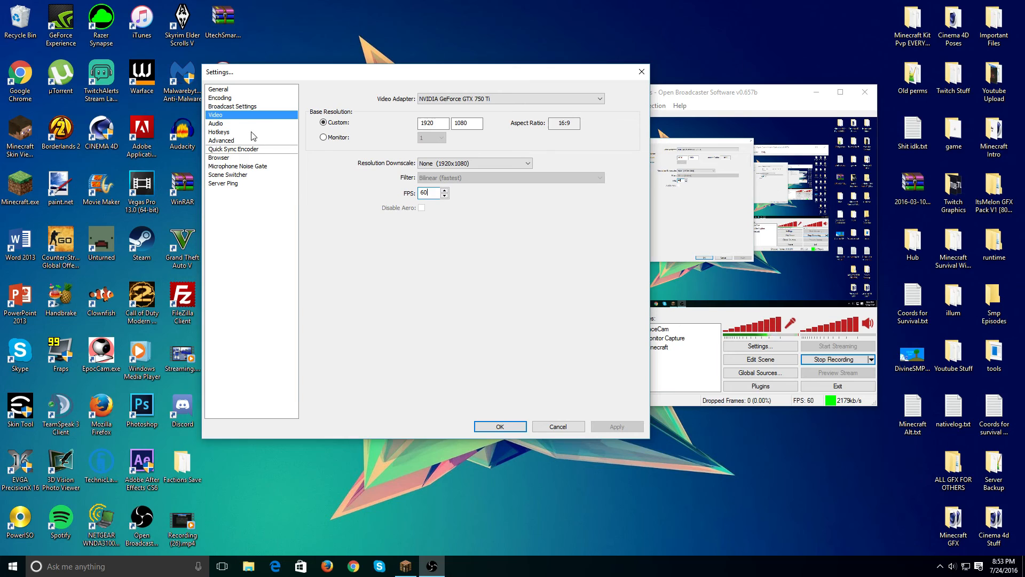
mouse_move(233, 126)
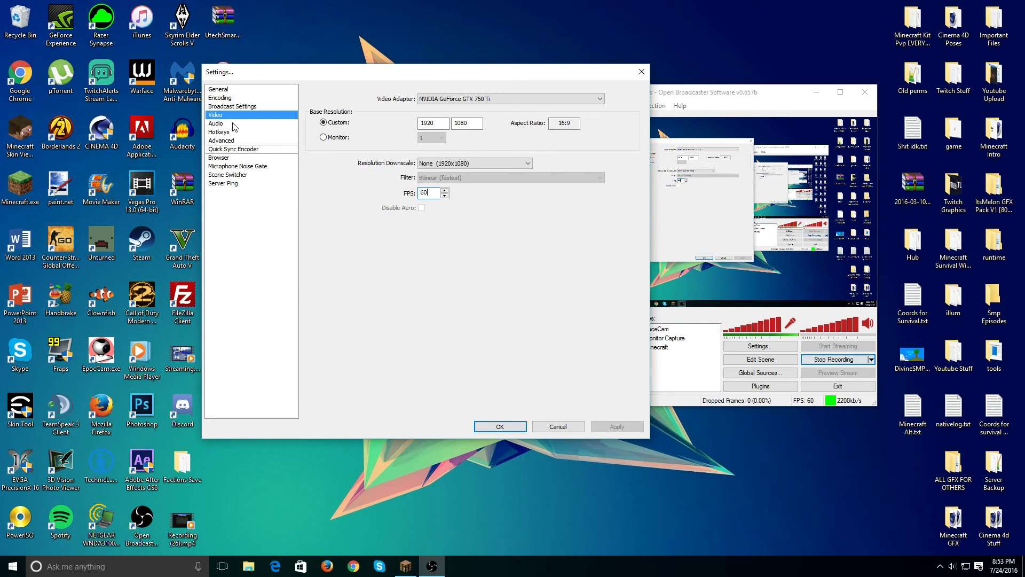
click(215, 123)
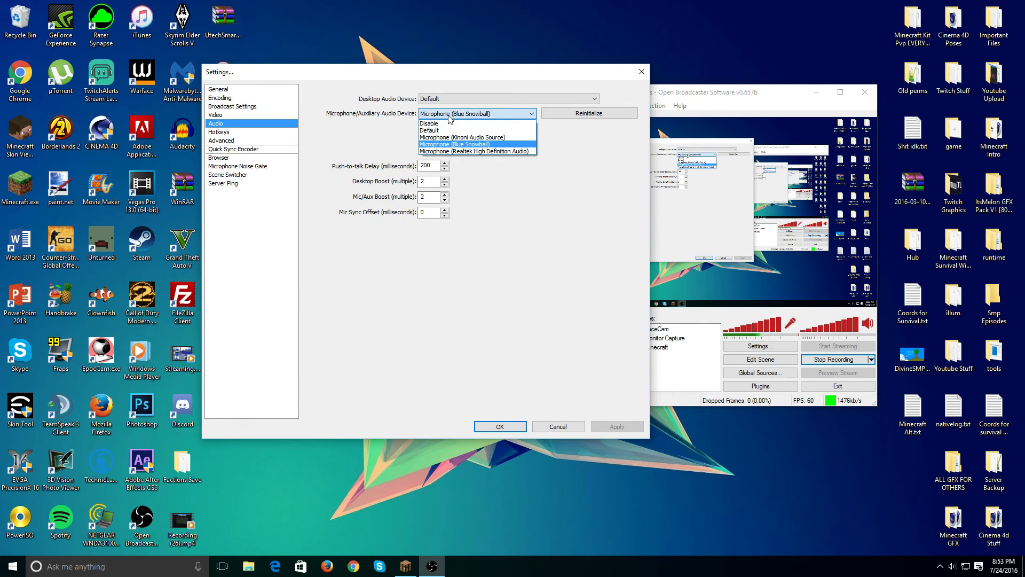
mouse_move(464, 151)
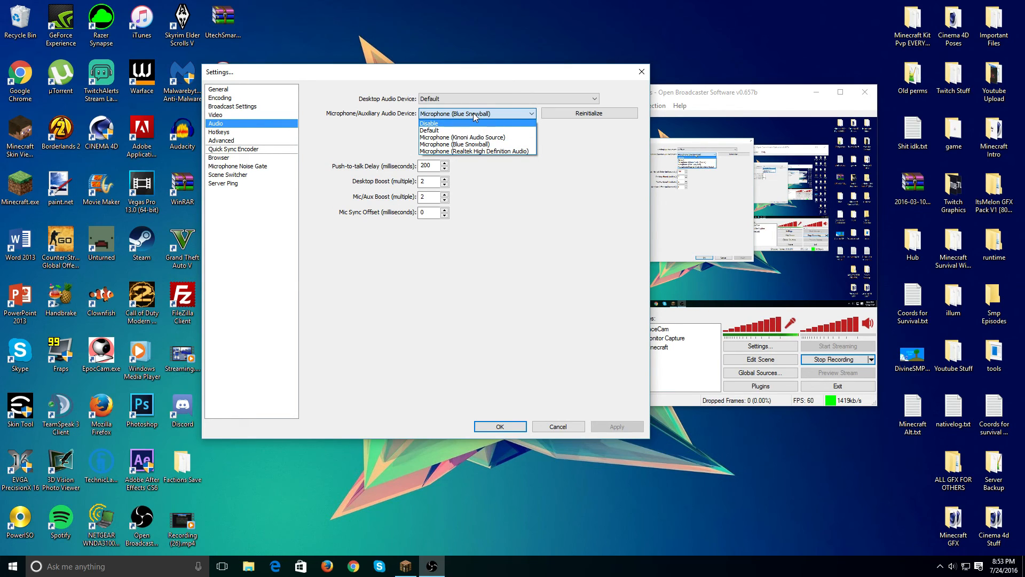
Drop down the Microphone/Auxiliary Audio Device list to review available devices.
click(462, 145)
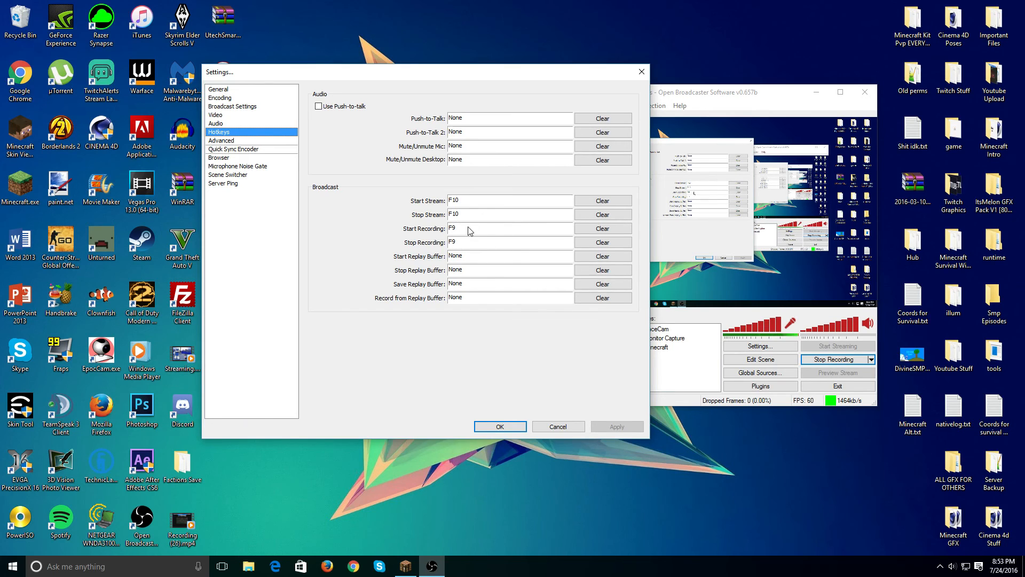
mouse_move(434, 215)
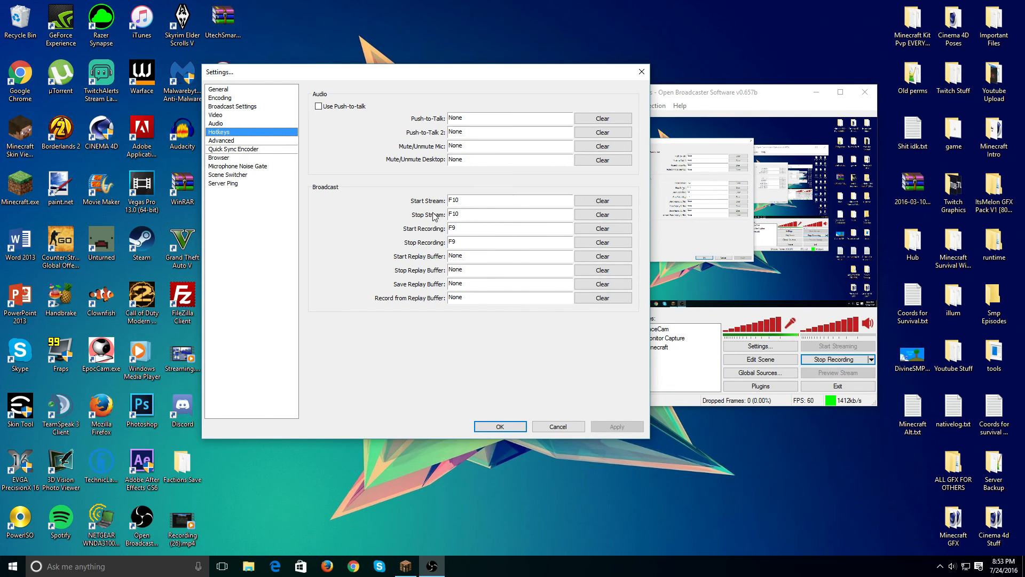
mouse_move(439, 229)
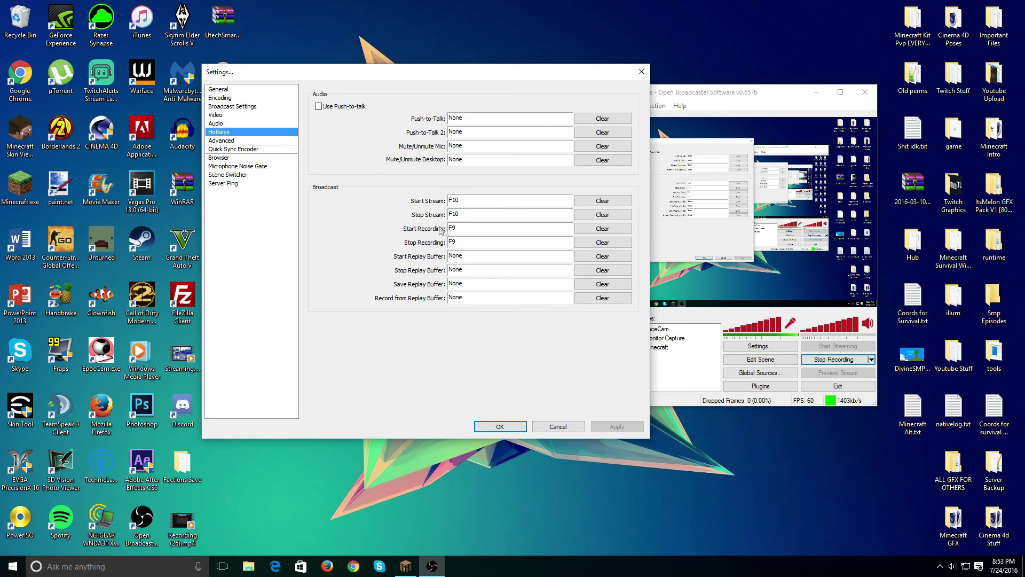
mouse_move(497, 191)
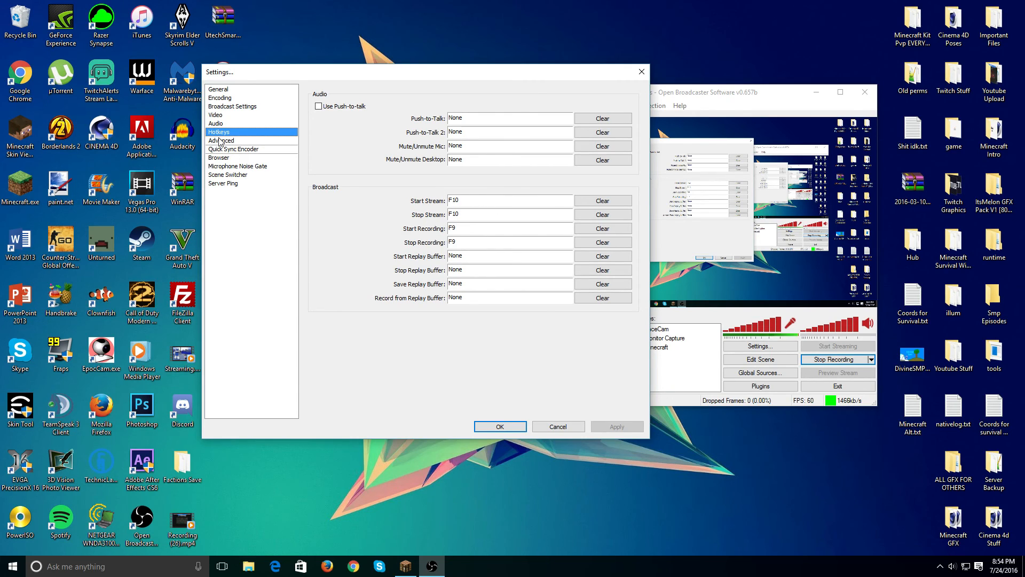
Show the Advanced page with multithreaded optimizations and High Quality NVENC preset.
click(221, 140)
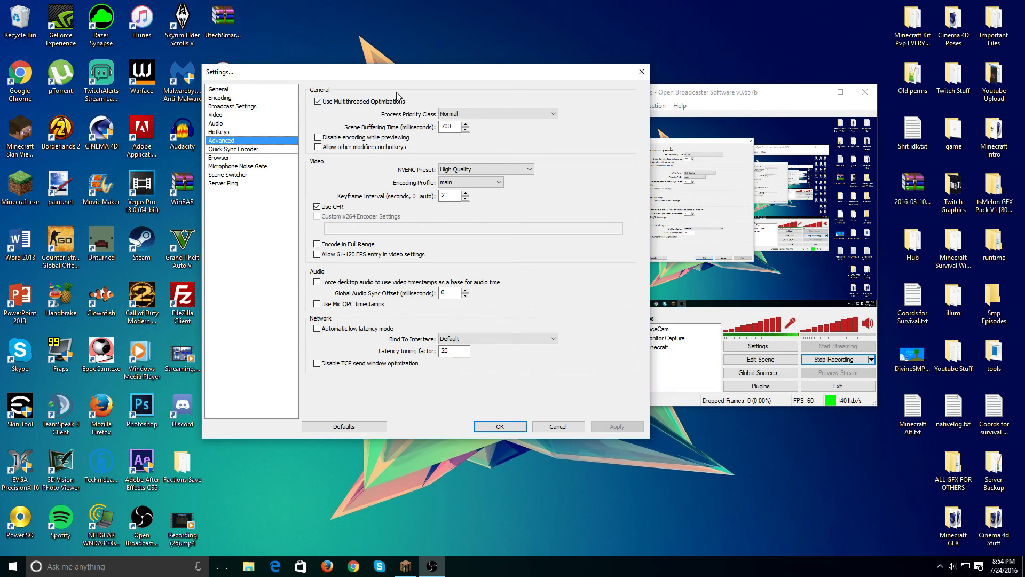
mouse_move(285, 86)
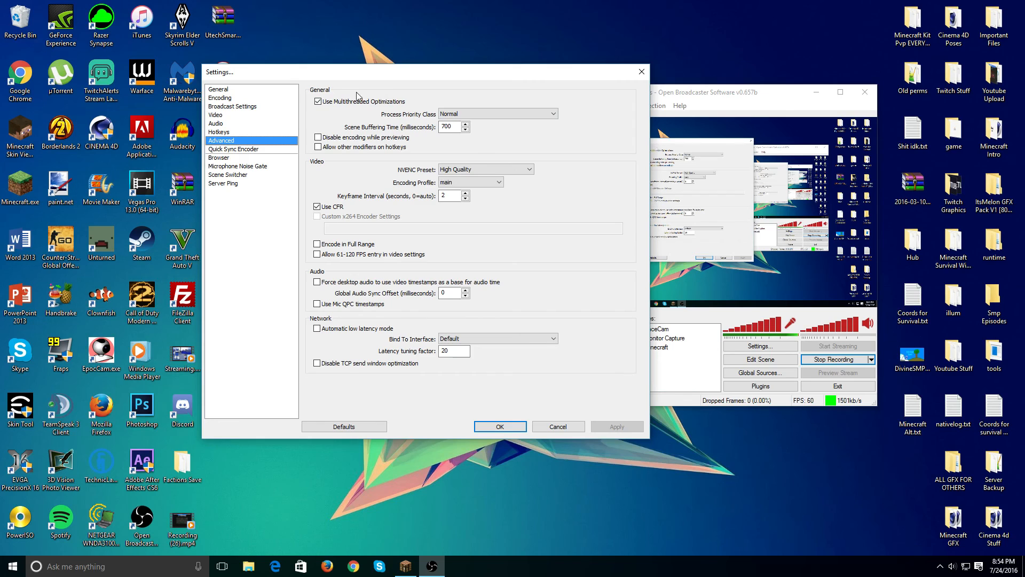
click(317, 101)
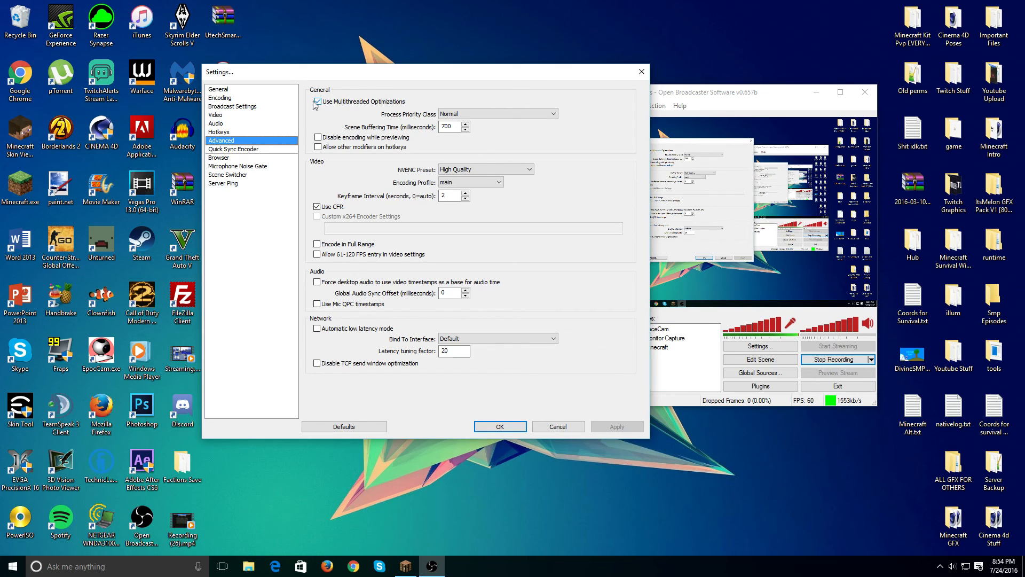
mouse_move(400, 99)
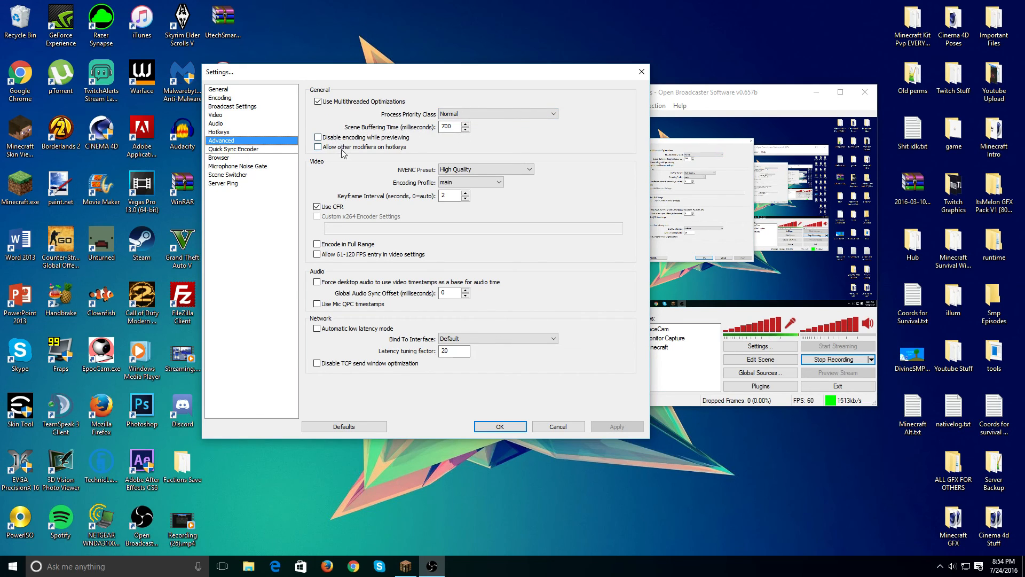
mouse_move(480, 162)
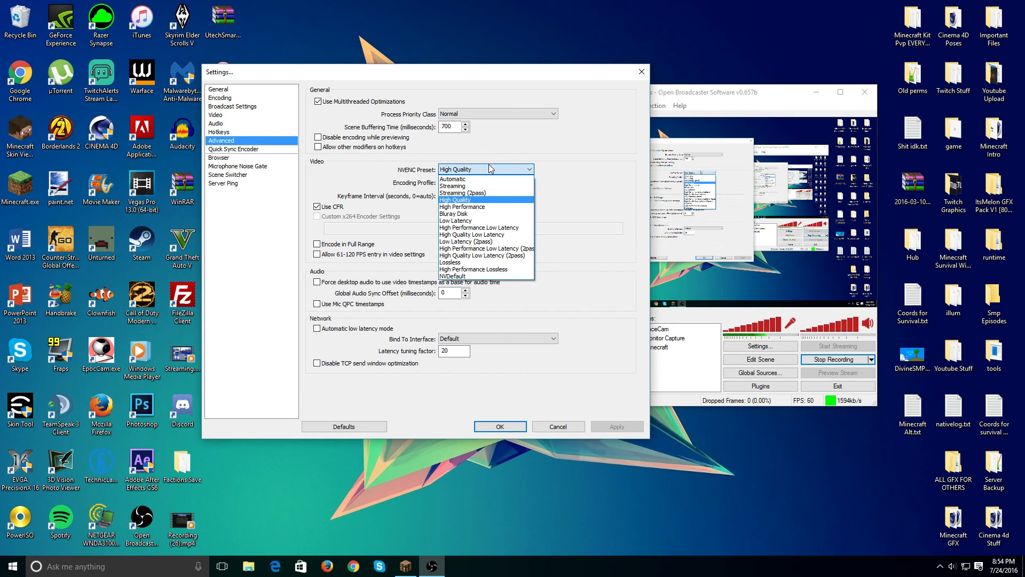
mouse_move(463, 207)
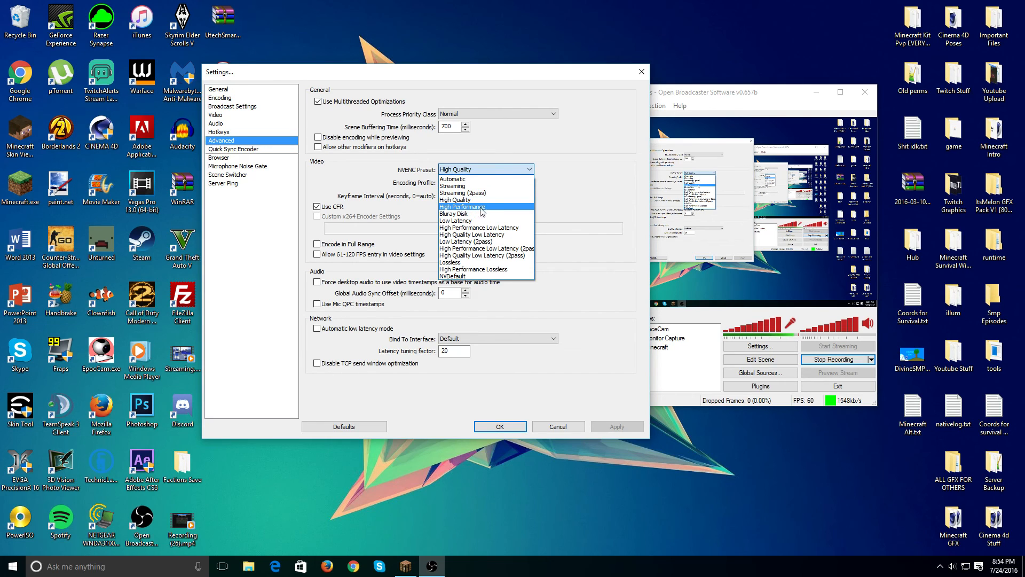
Expand the NVENC Preset dropdown to view the available presets.
click(455, 199)
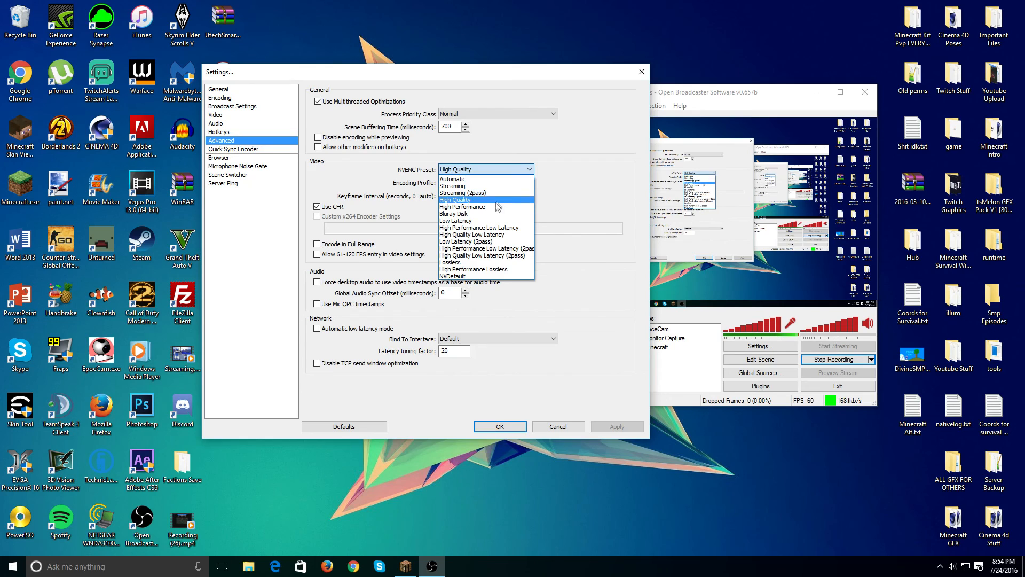
mouse_move(507, 203)
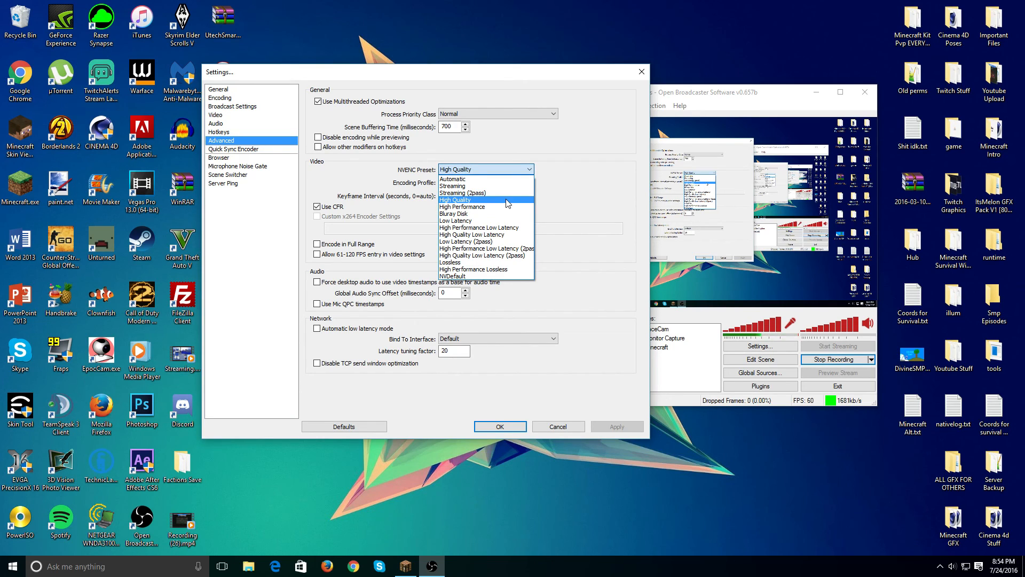
mouse_move(497, 179)
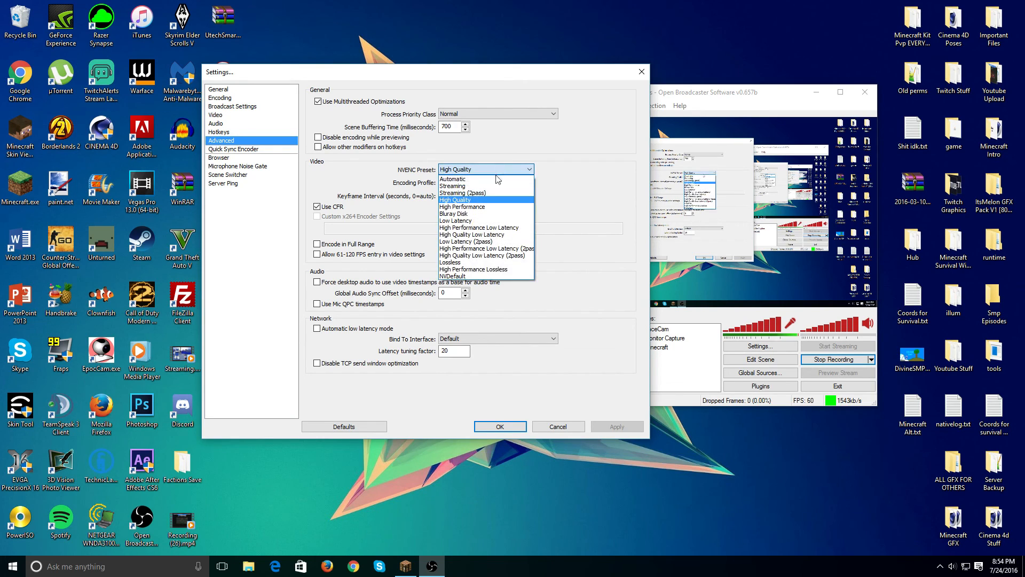
mouse_move(483, 207)
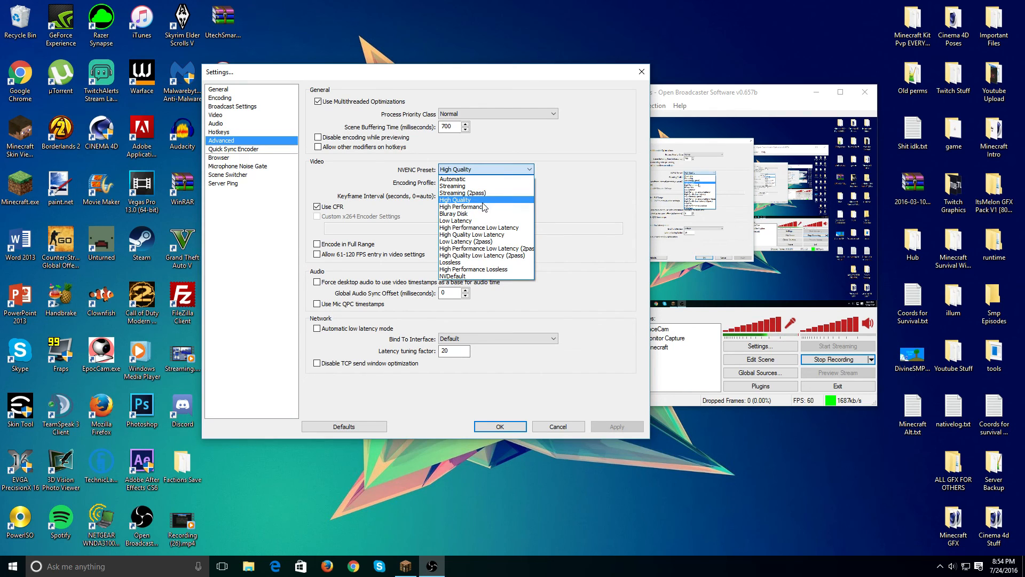
Choose High Quality as the NVENC preset and close the list.
click(455, 199)
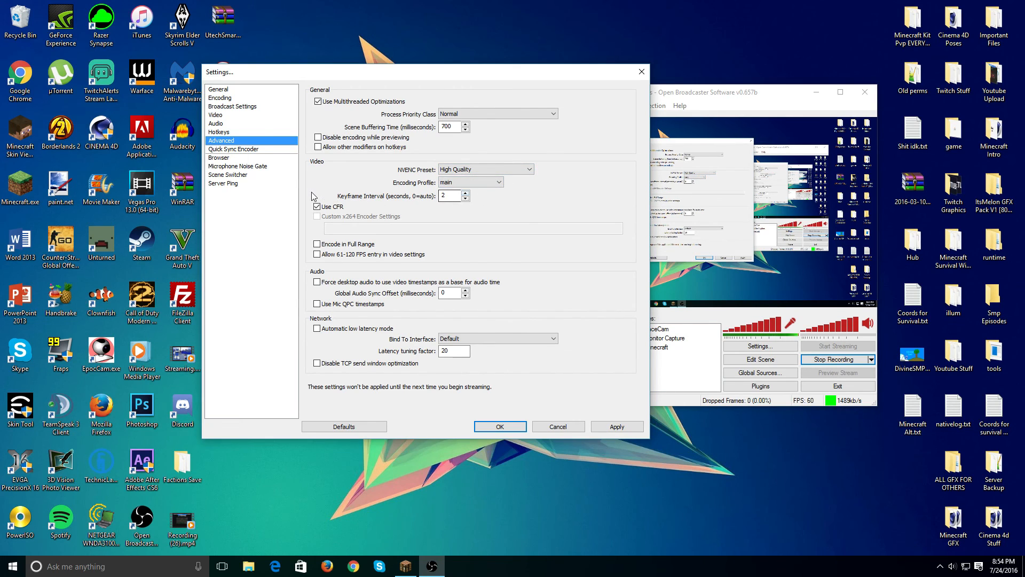
mouse_move(540, 203)
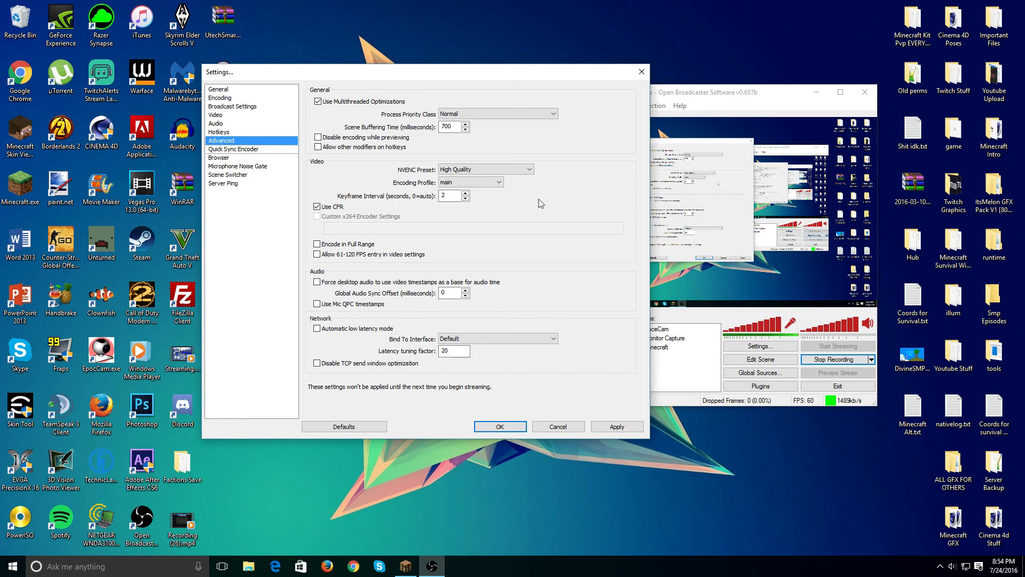
mouse_move(536, 193)
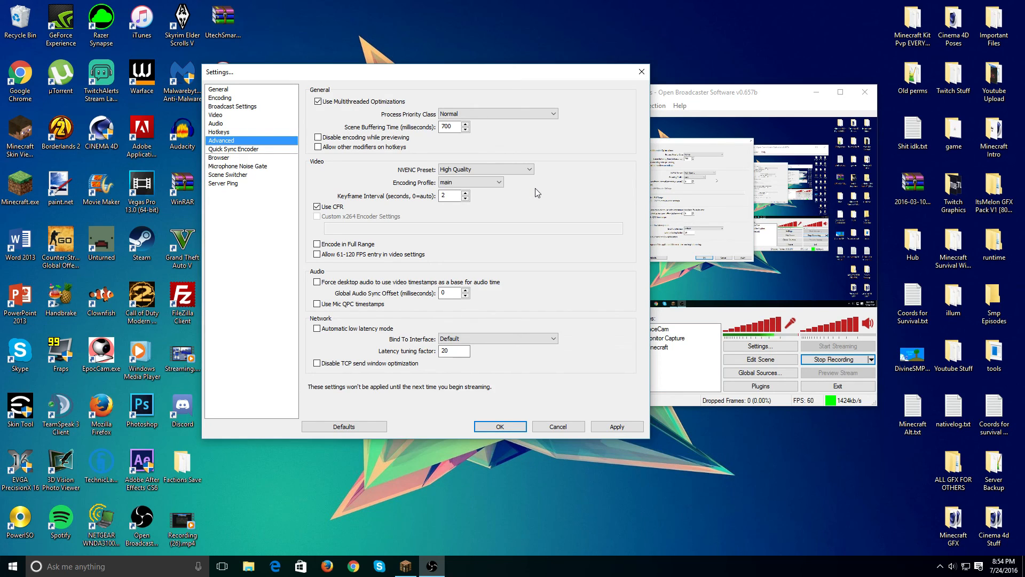
mouse_move(553, 200)
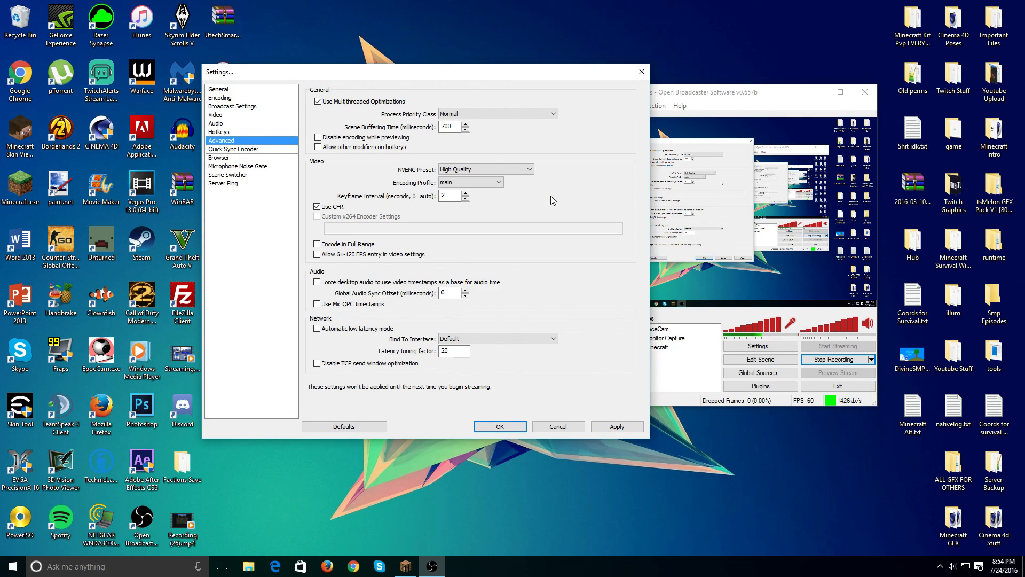
click(449, 196)
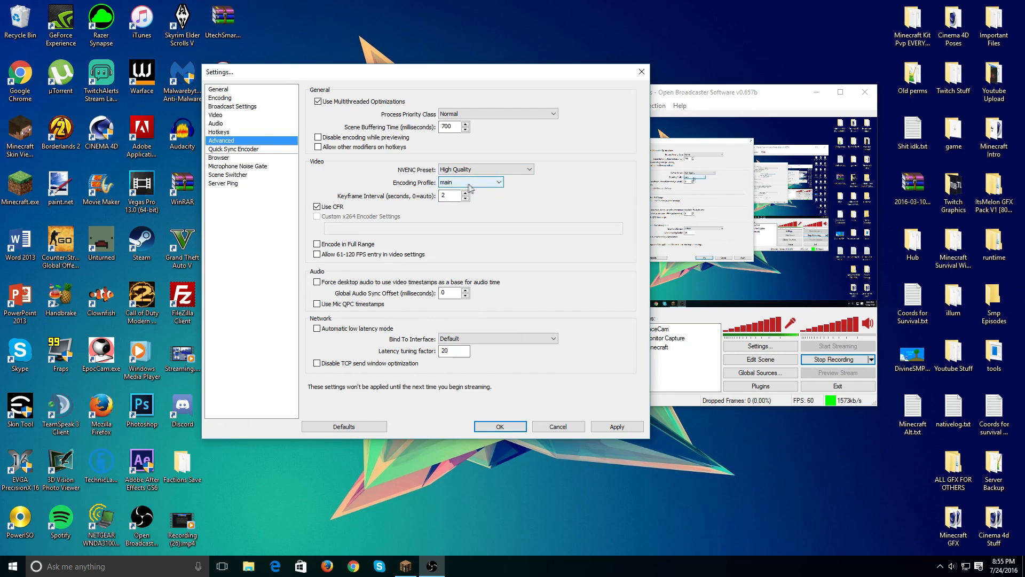
mouse_move(454, 188)
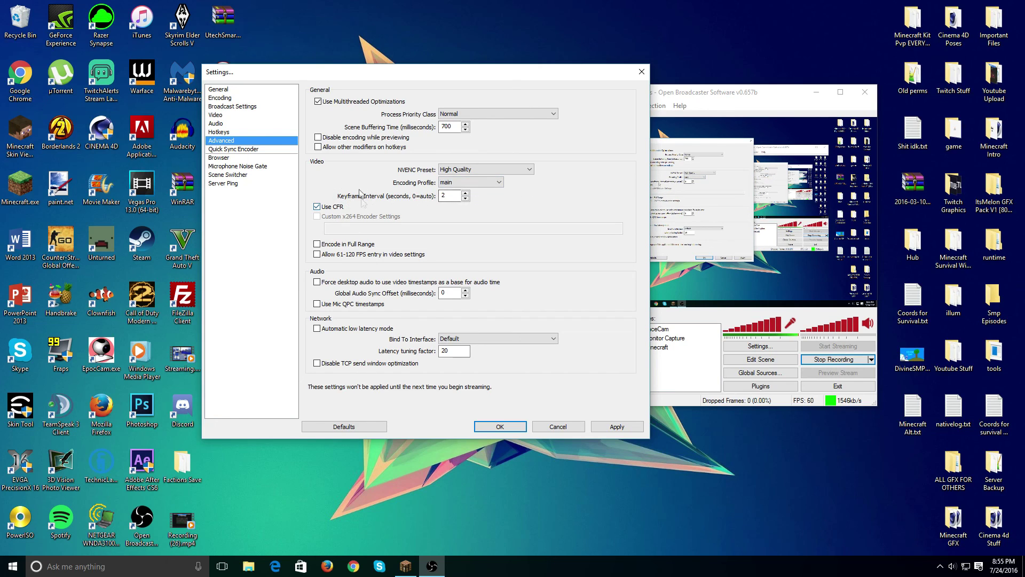
click(451, 196)
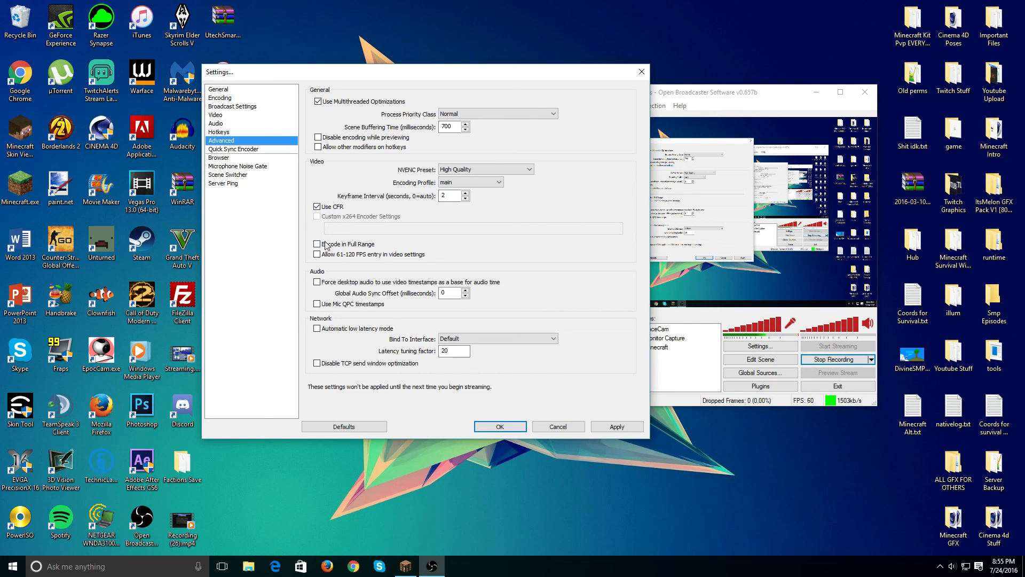
mouse_move(538, 318)
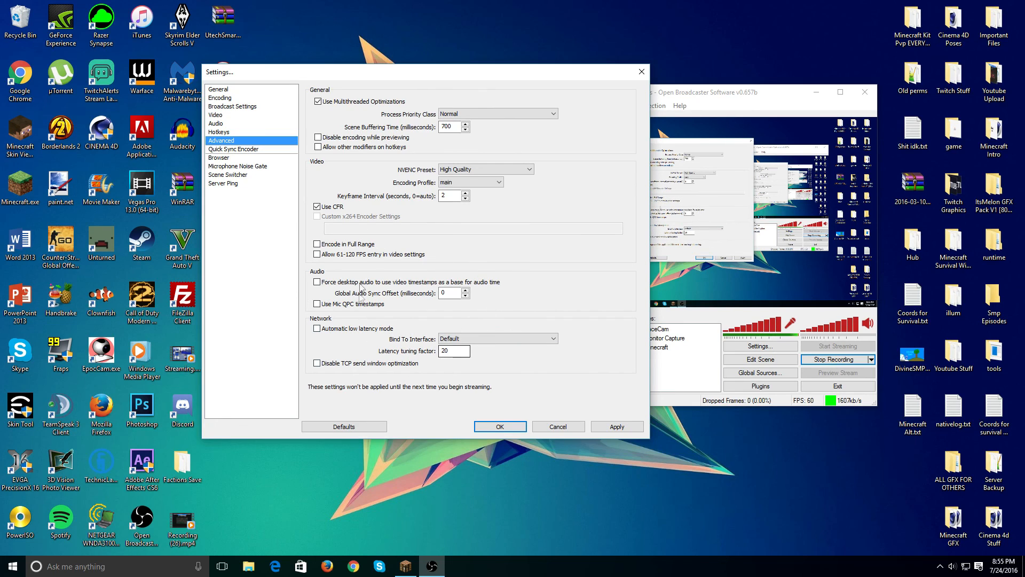
mouse_move(438, 76)
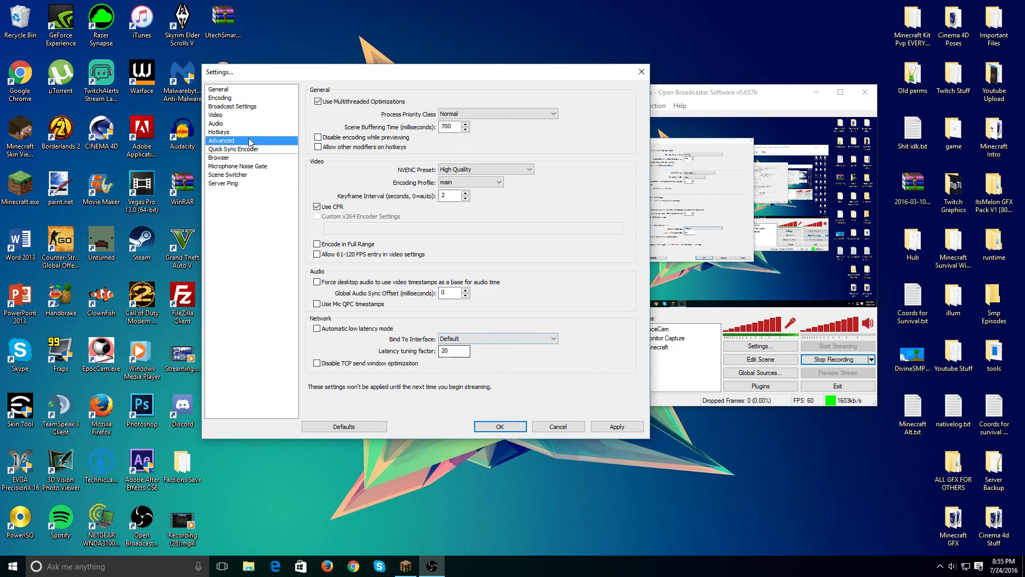
Browse the Browser, Microphone Noise Gate and General settings pages, then confirm with OK.
click(233, 149)
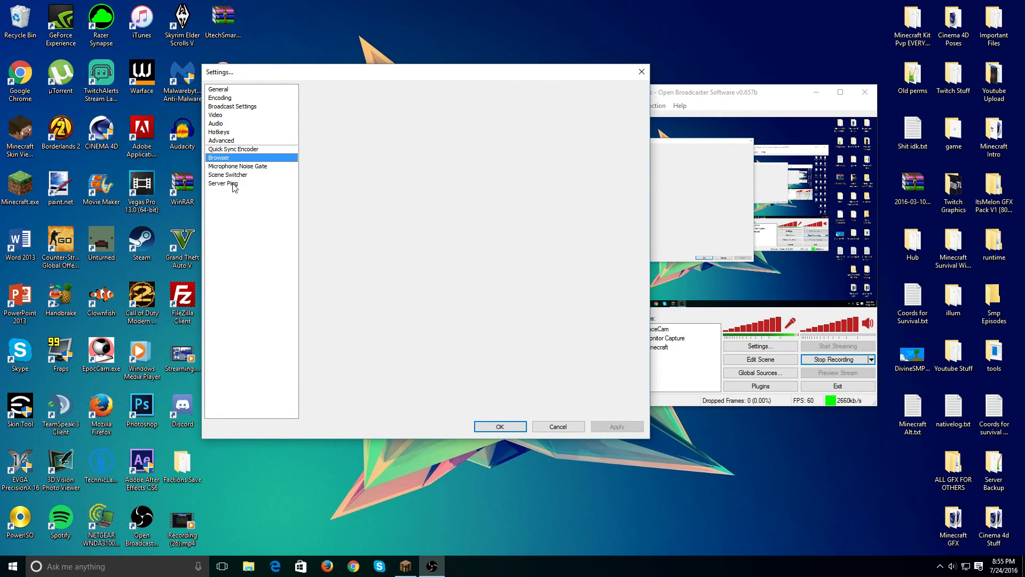
click(237, 166)
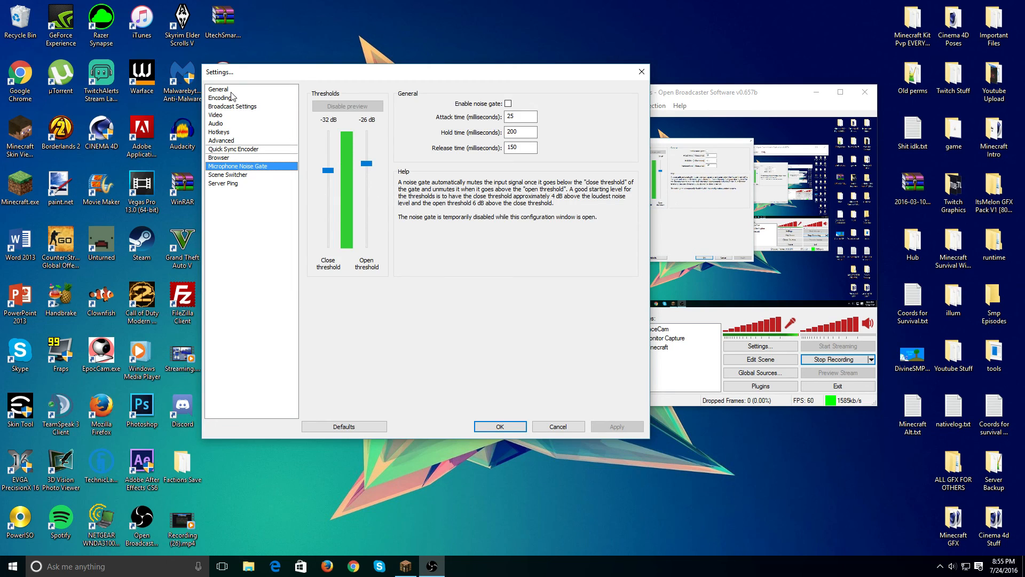
click(218, 89)
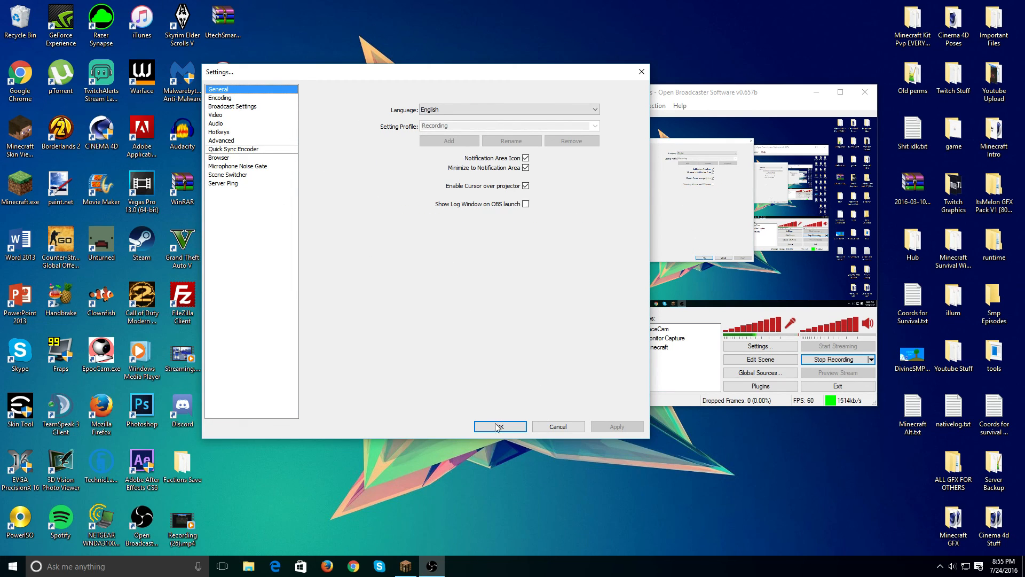
click(499, 426)
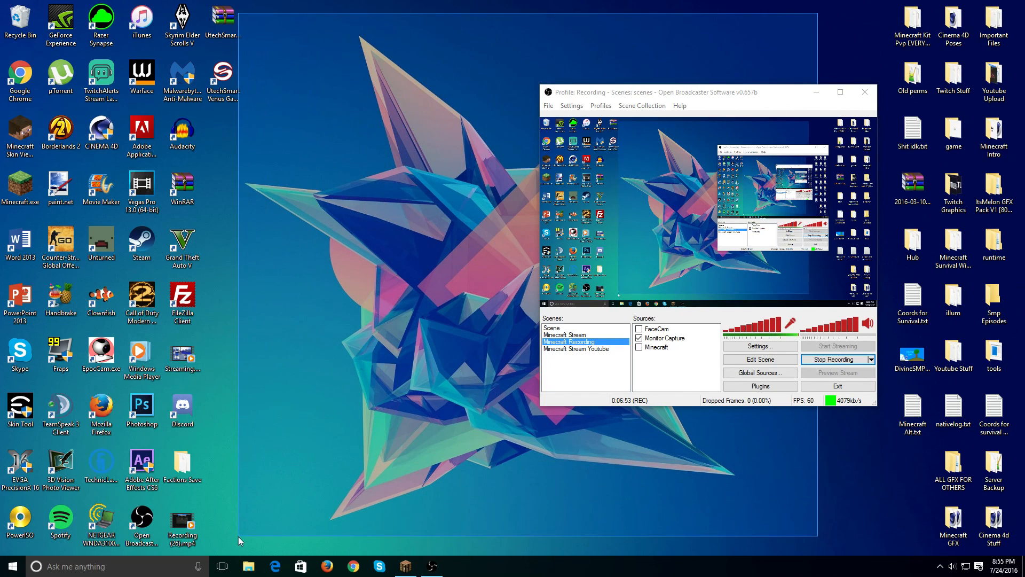
mouse_move(726, 81)
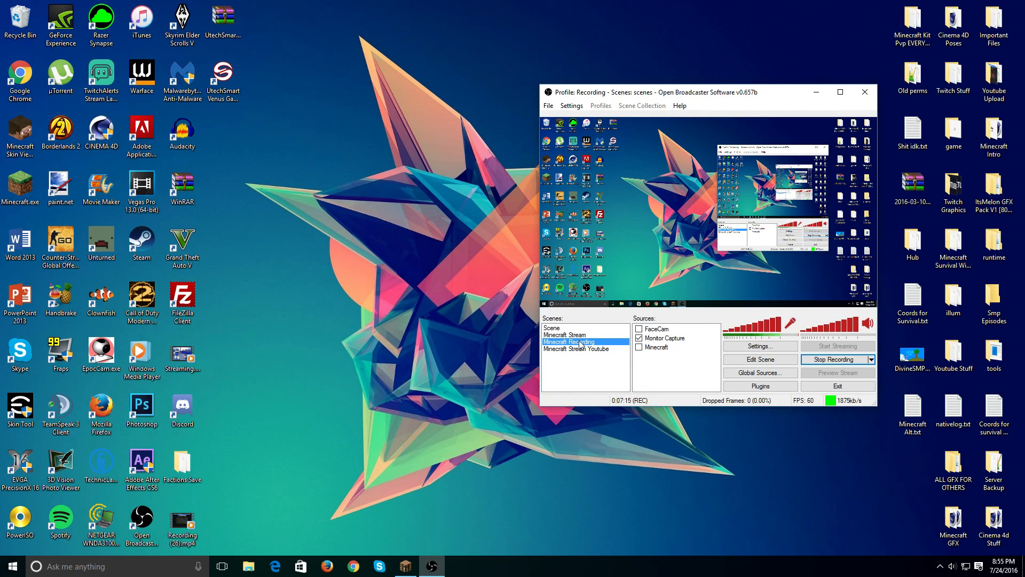
mouse_move(685, 12)
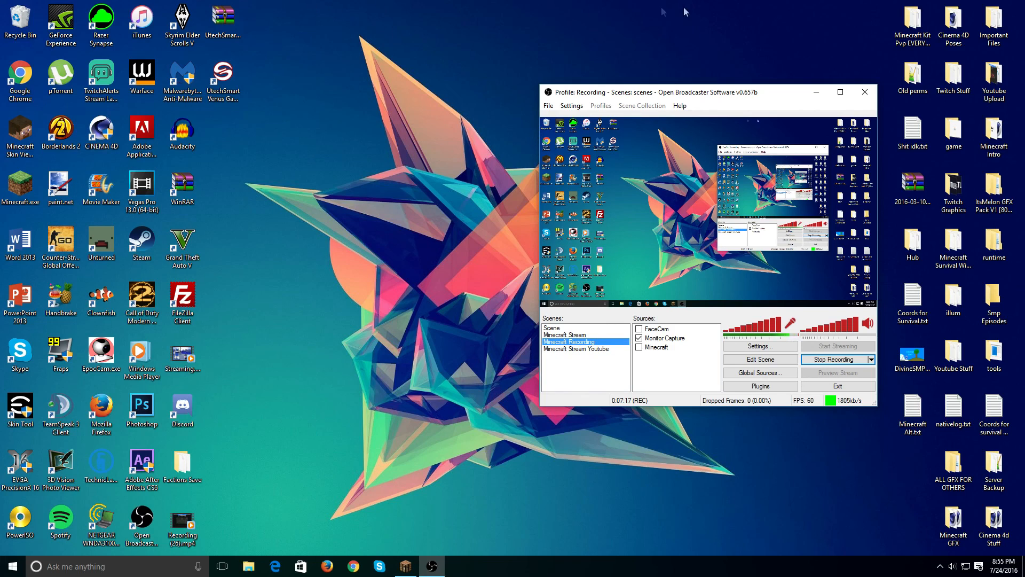
mouse_move(620, 397)
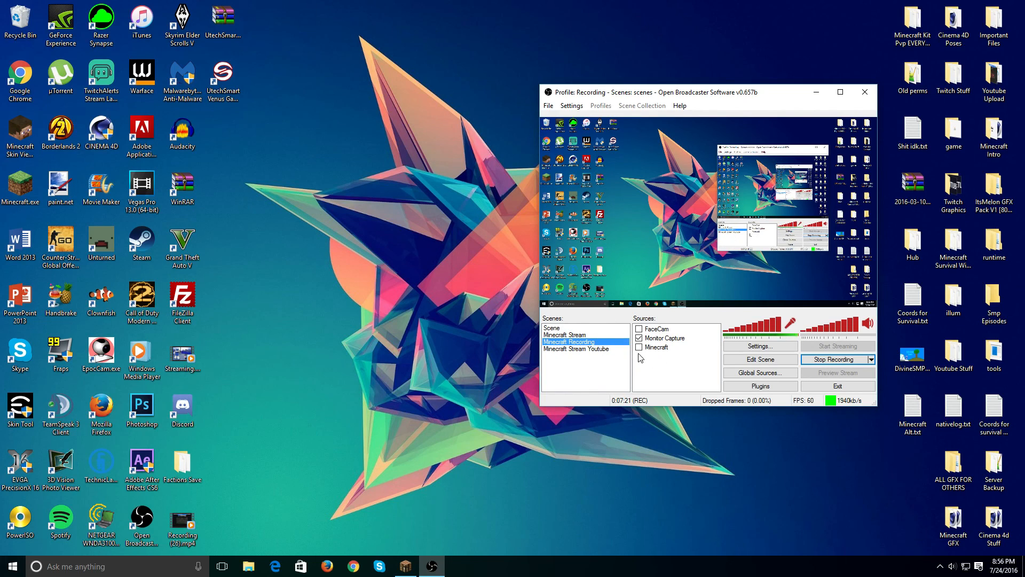
mouse_move(651, 361)
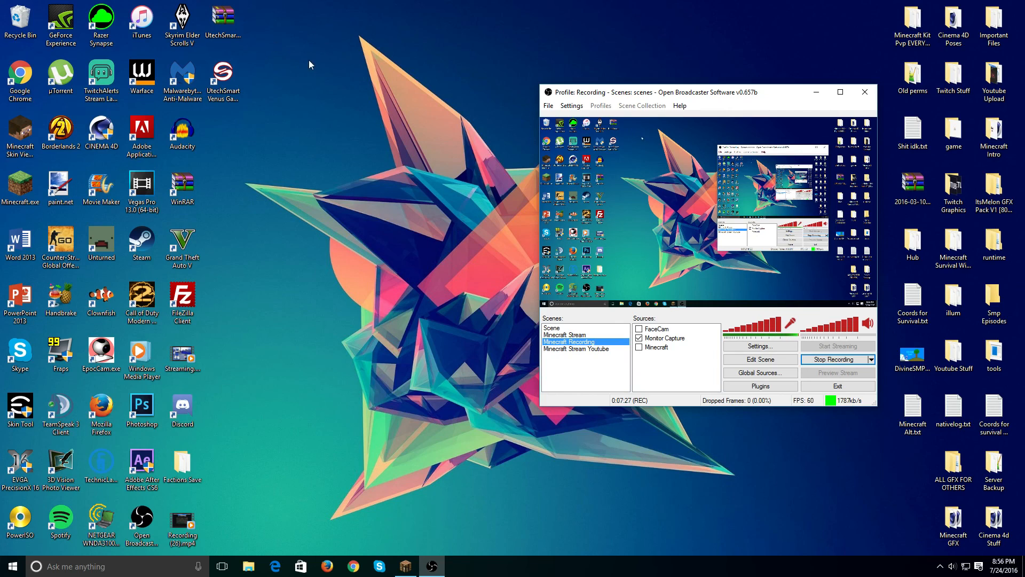
mouse_move(669, 358)
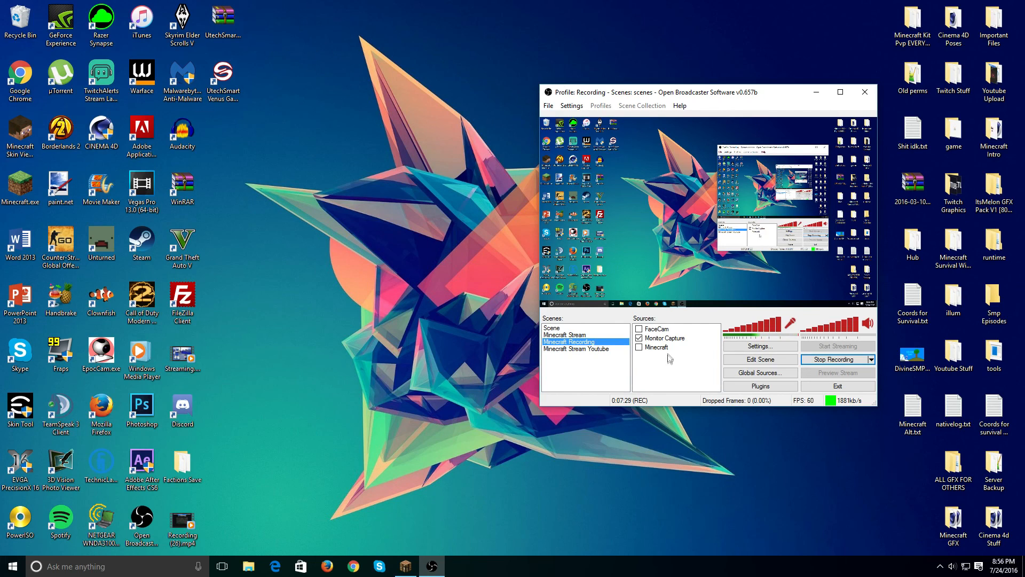
mouse_move(646, 366)
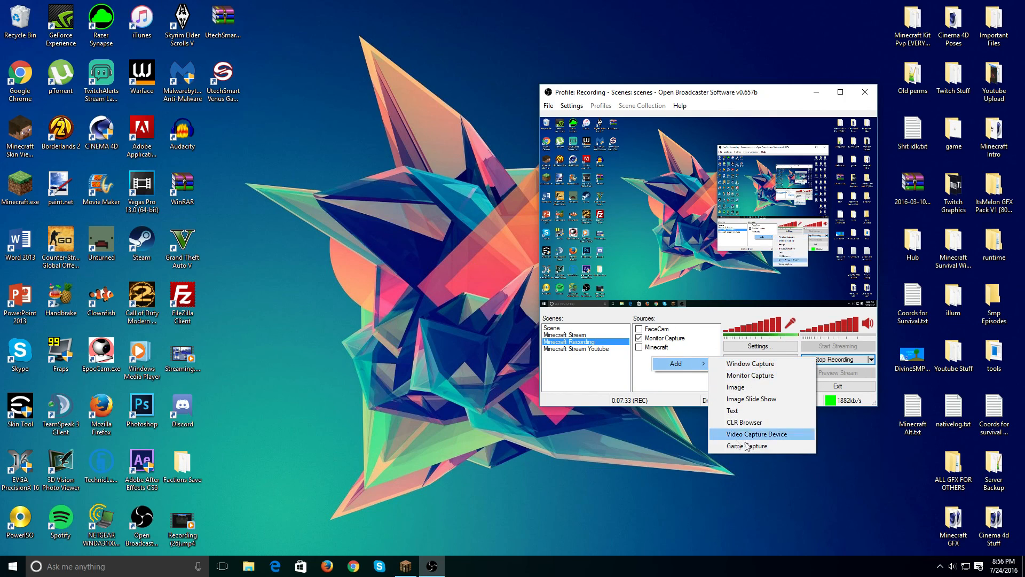
mouse_move(745, 445)
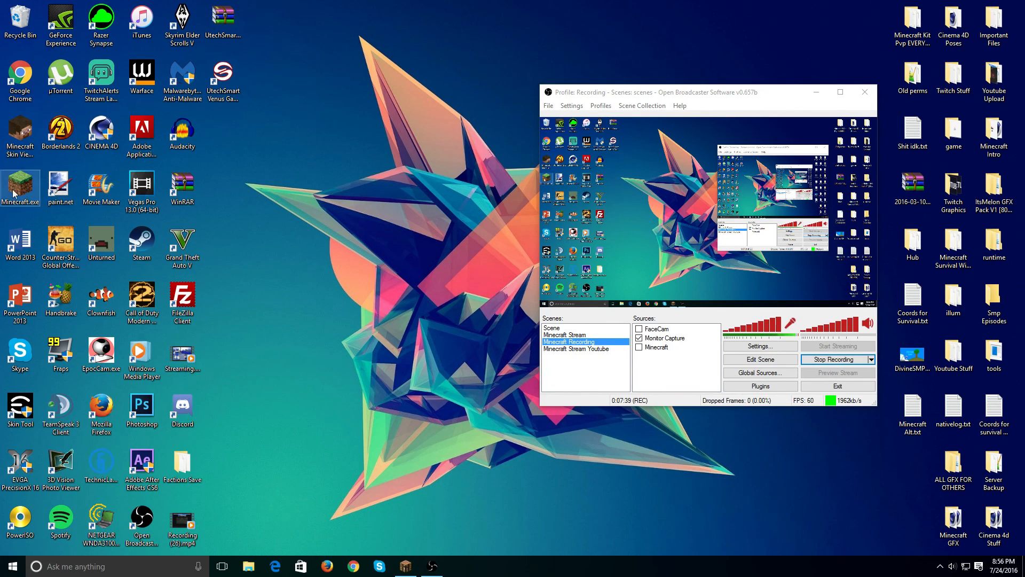
mouse_move(595, 207)
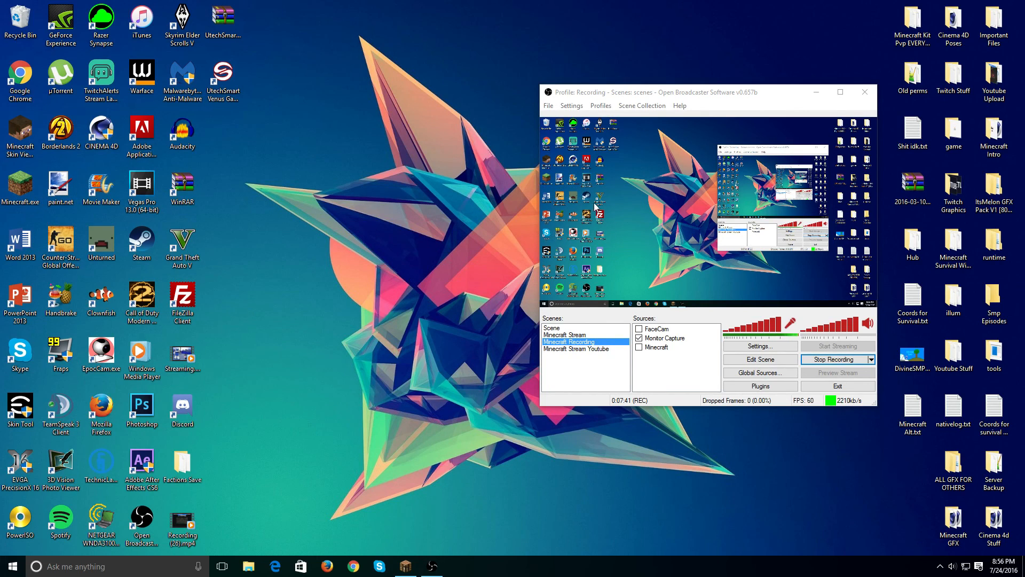
click(675, 373)
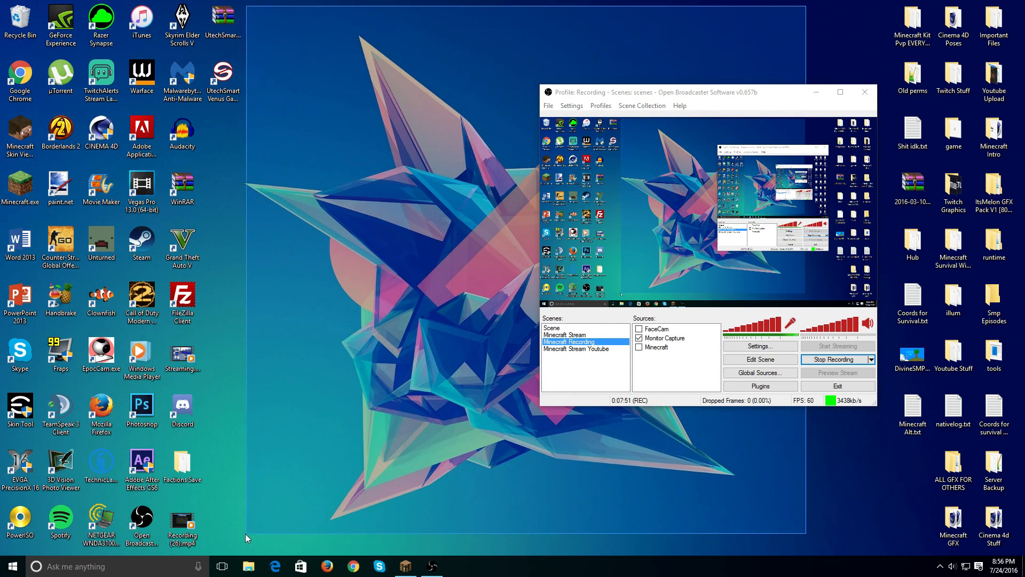
click(665, 338)
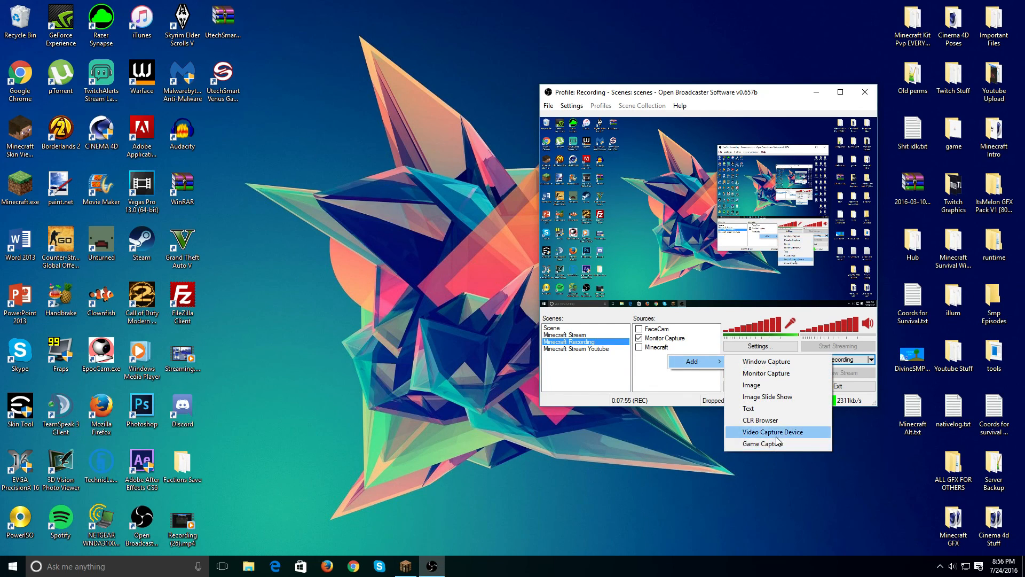
mouse_move(765, 373)
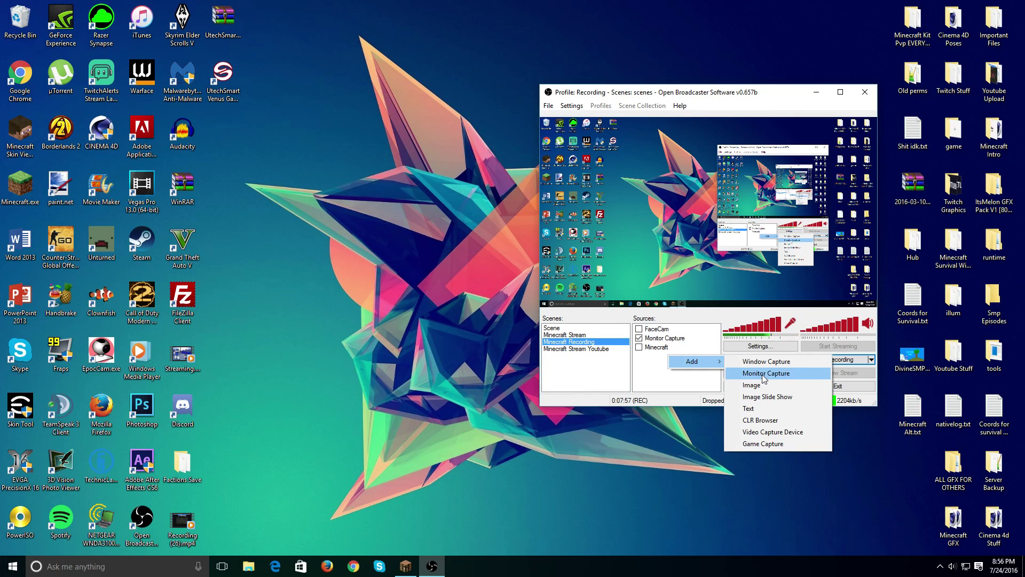
mouse_move(765, 361)
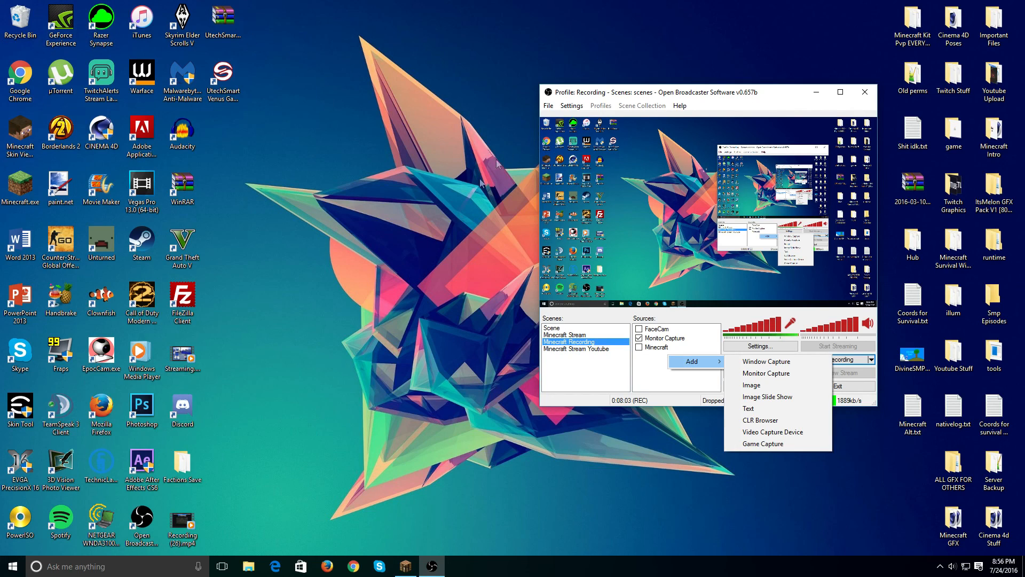
mouse_move(749, 408)
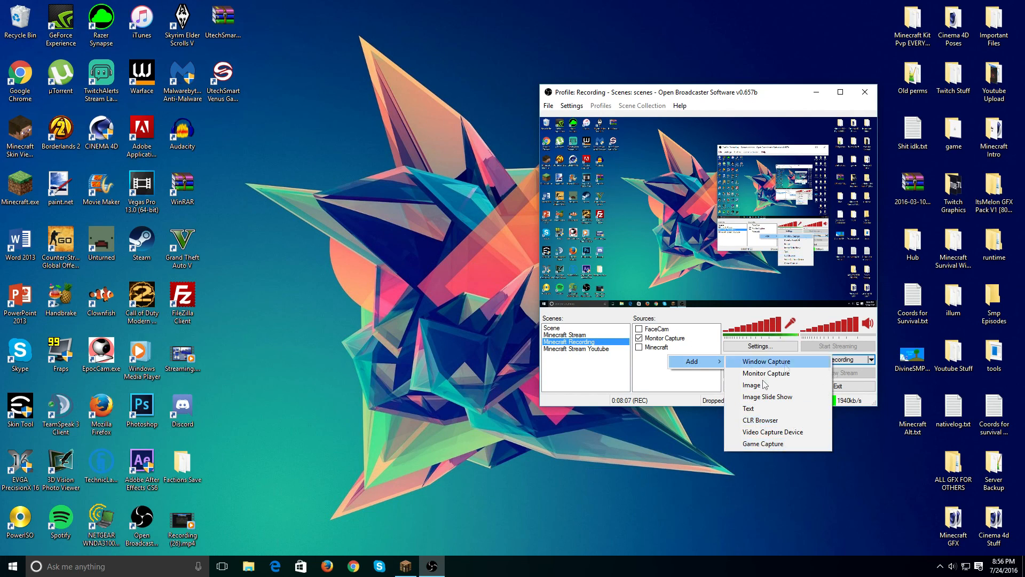
click(279, 254)
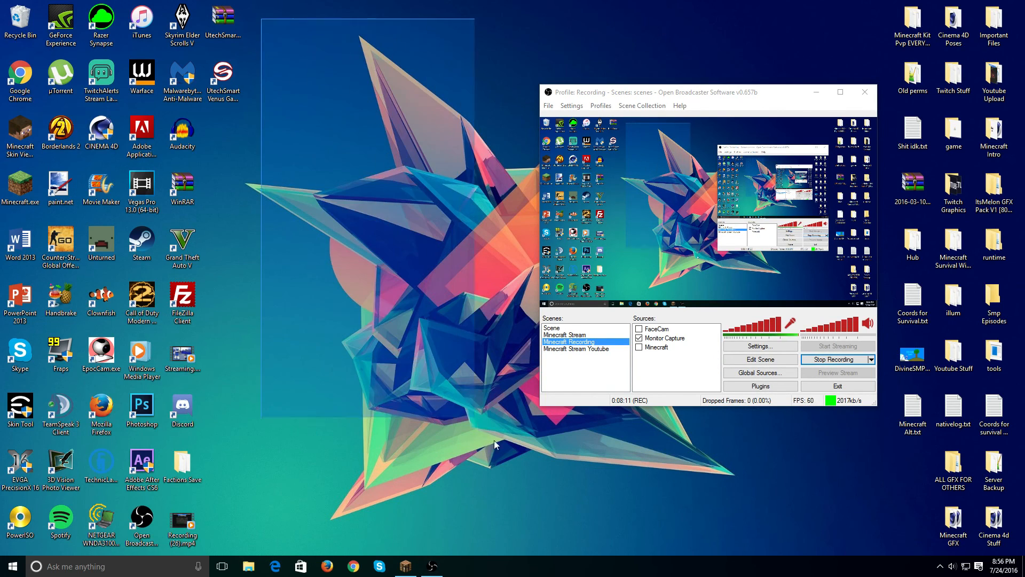
mouse_move(396, 6)
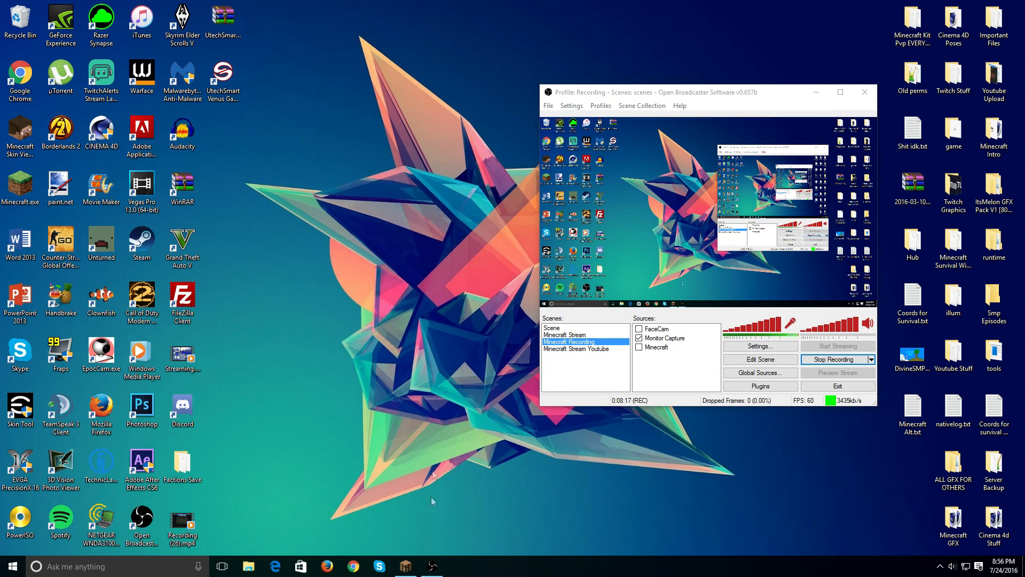
mouse_move(431, 338)
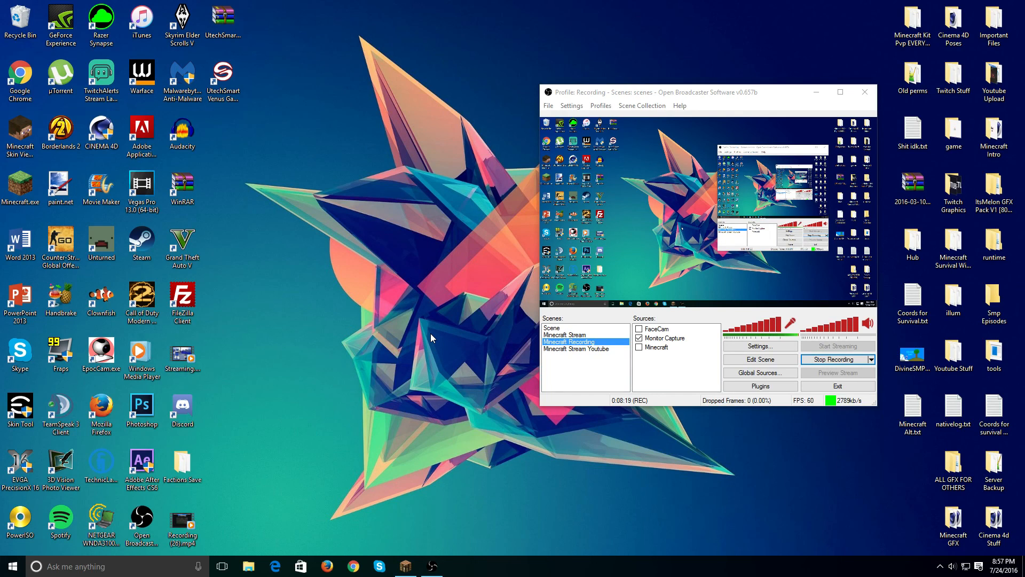
mouse_move(334, 162)
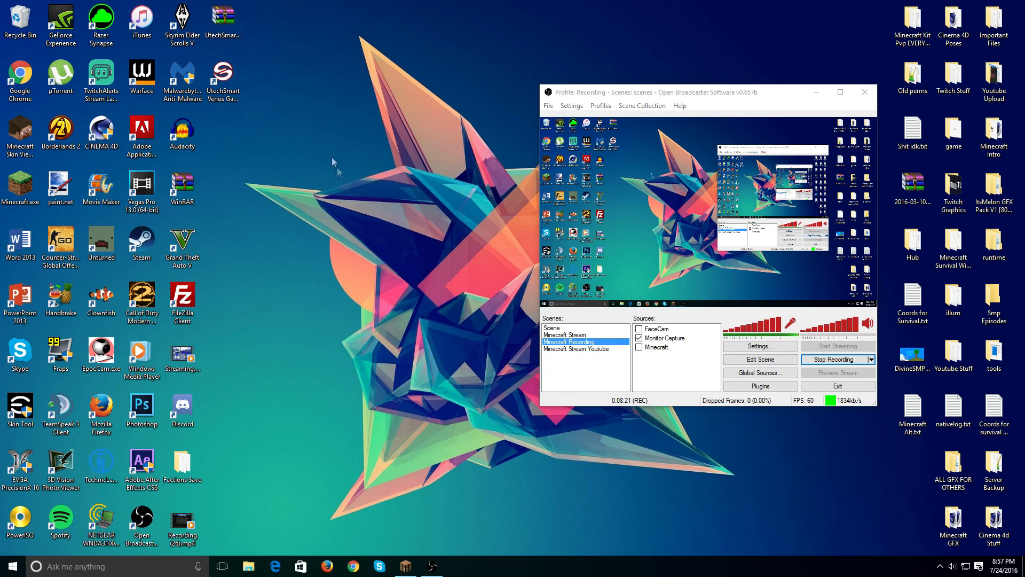
mouse_move(262, 34)
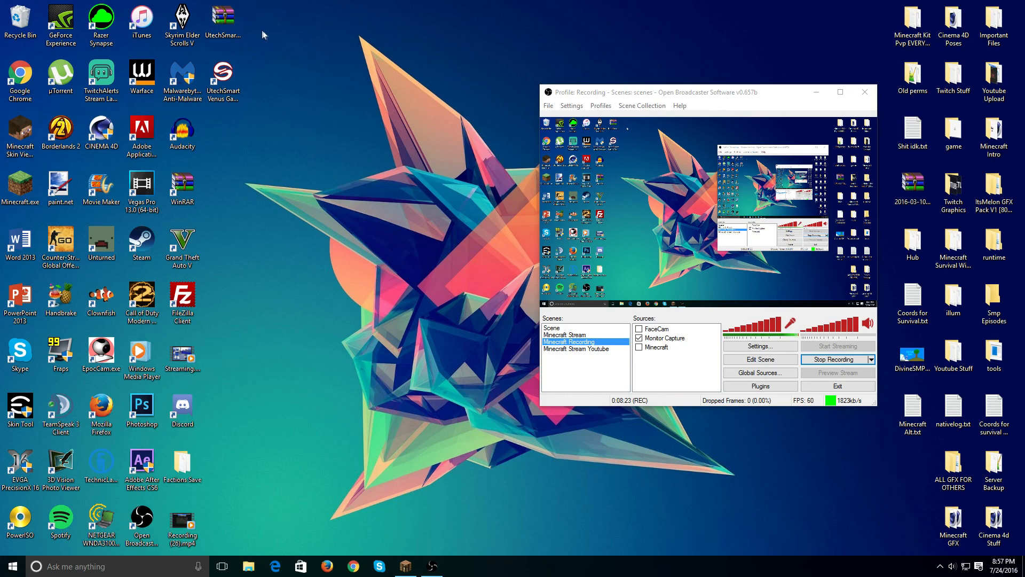